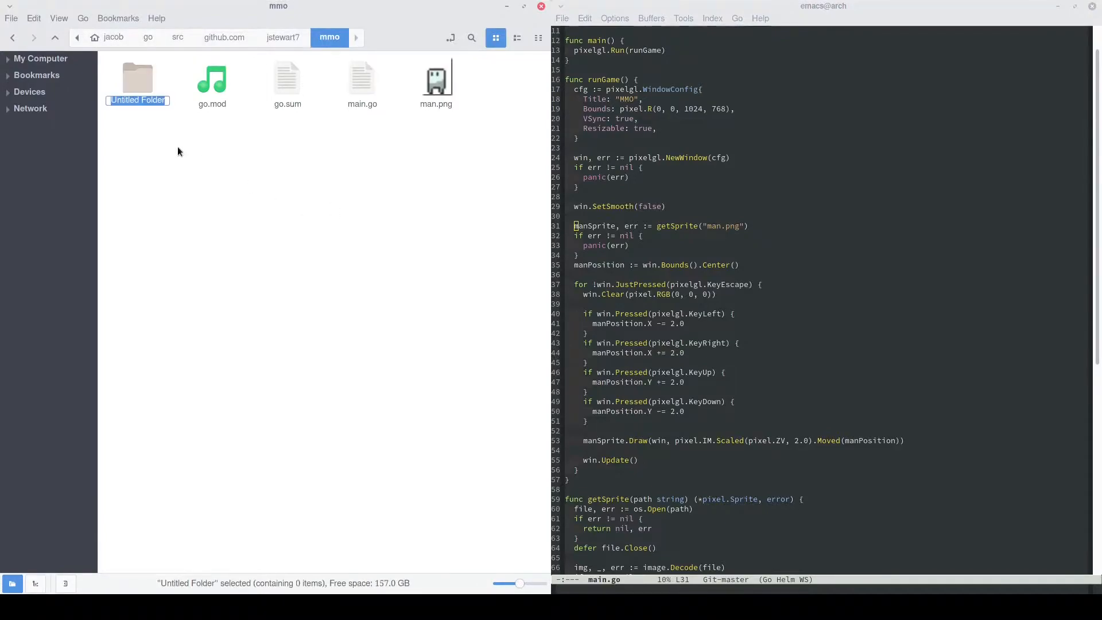
- Create an engine folder in mmo and an asset folder inside it, then add an empty file there
text(e)
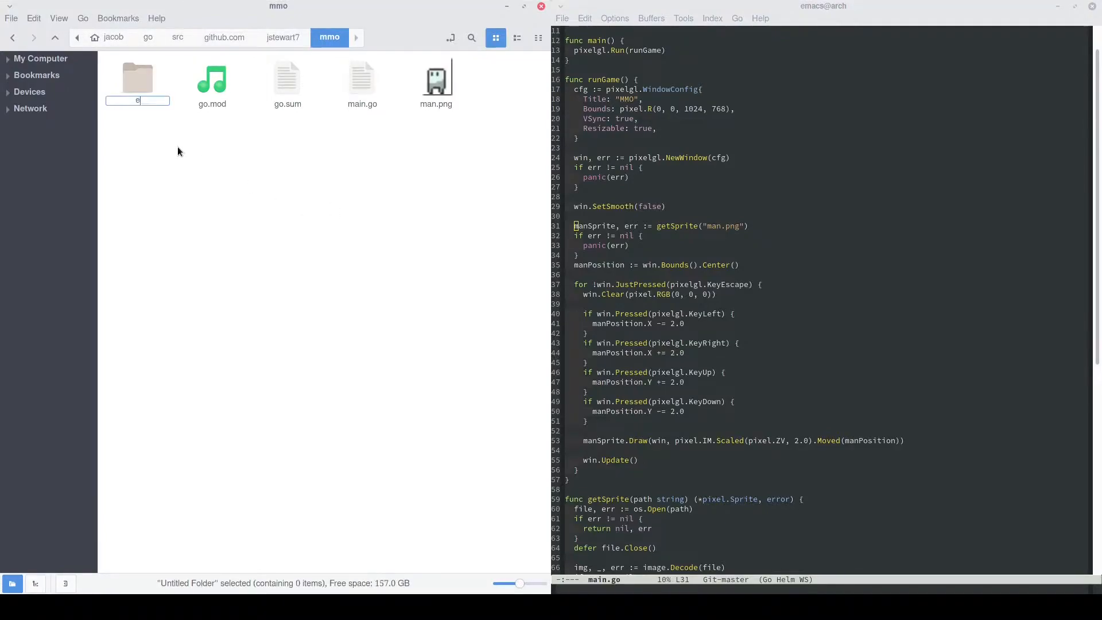
key(Return)
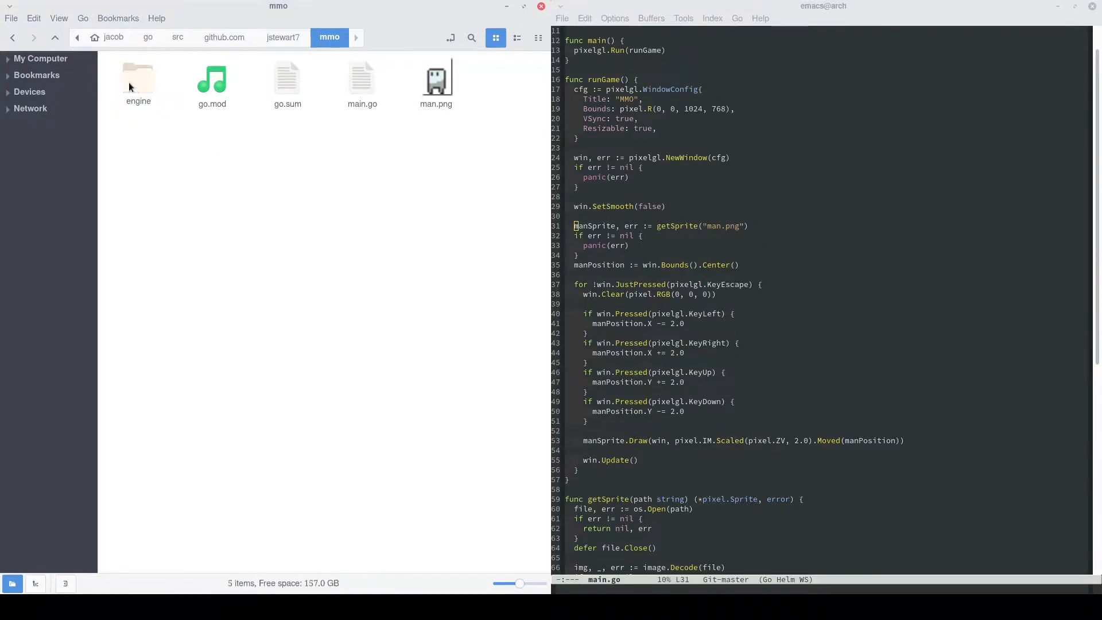
double_click(138, 77)
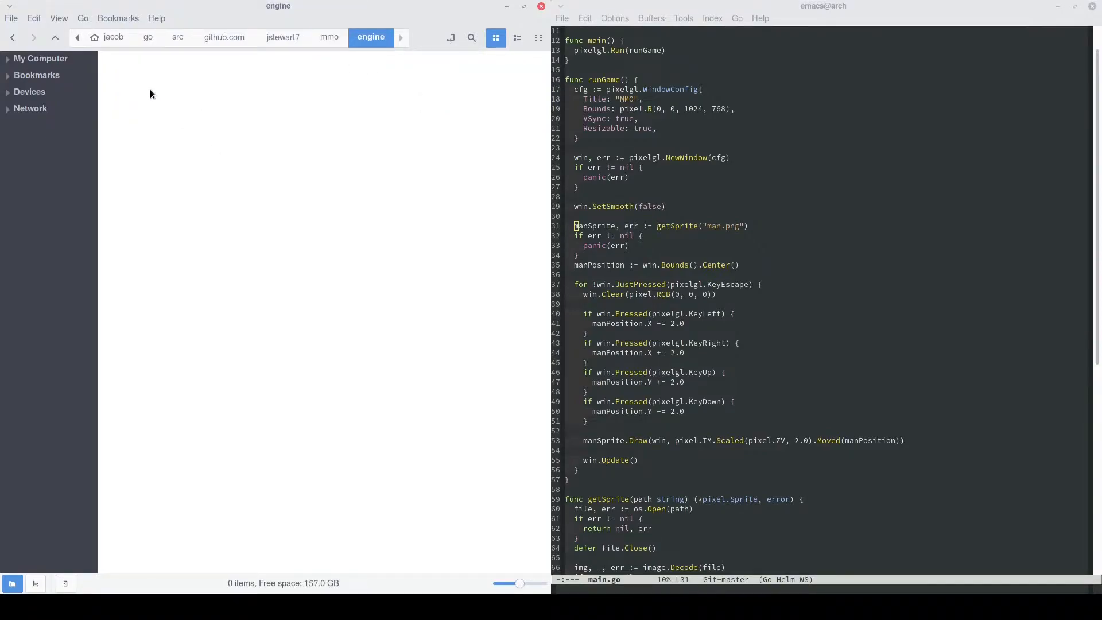
mouse_move(329, 37)
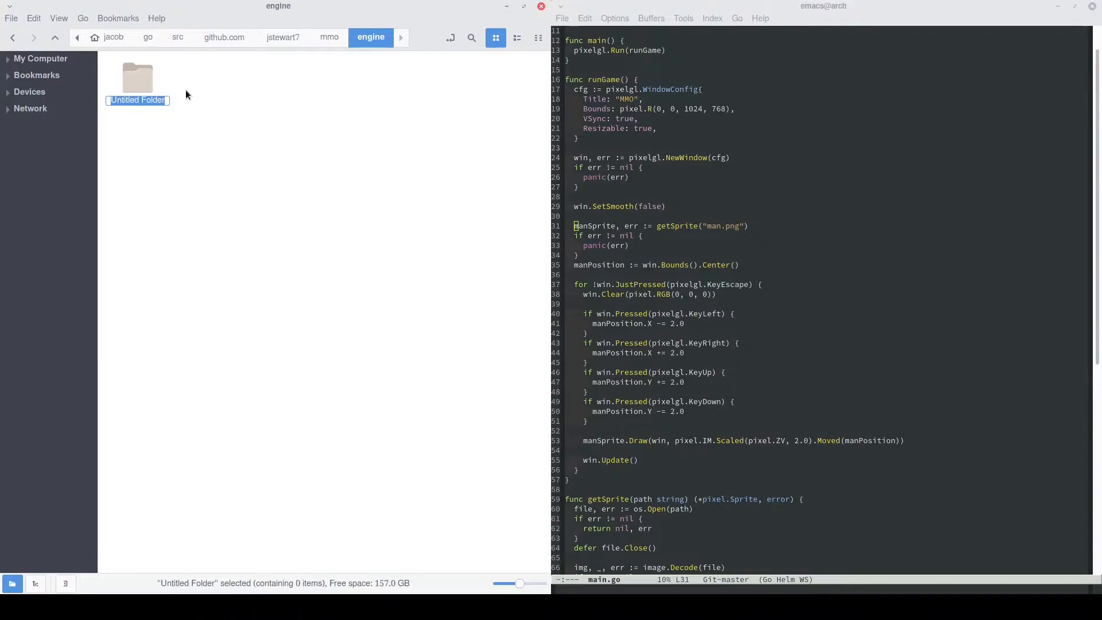
text(a)
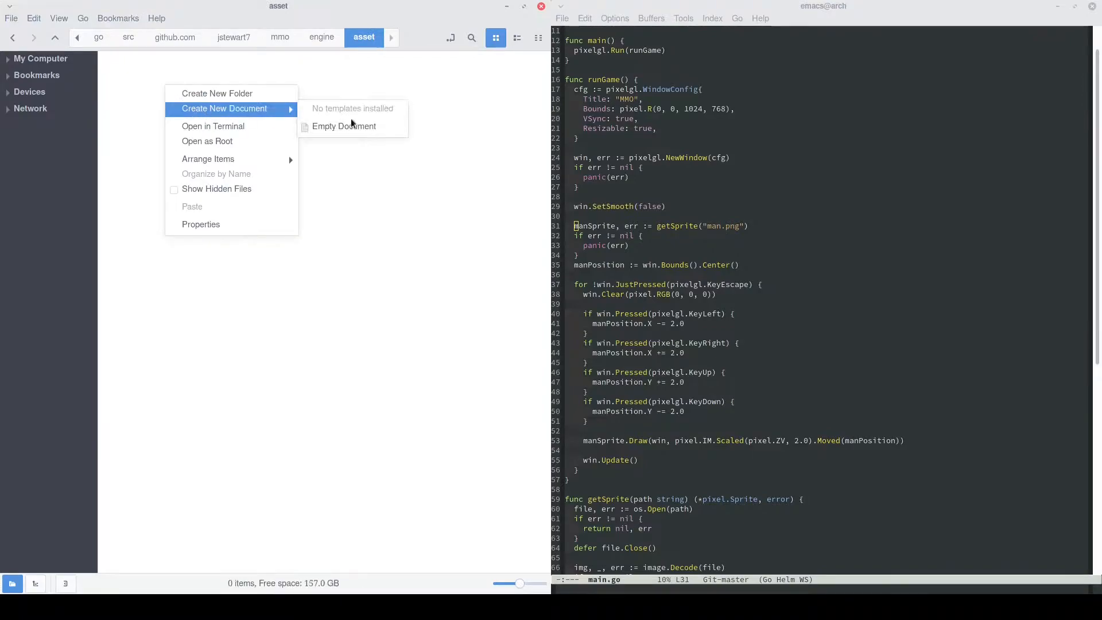
click(343, 126)
text(package asset)
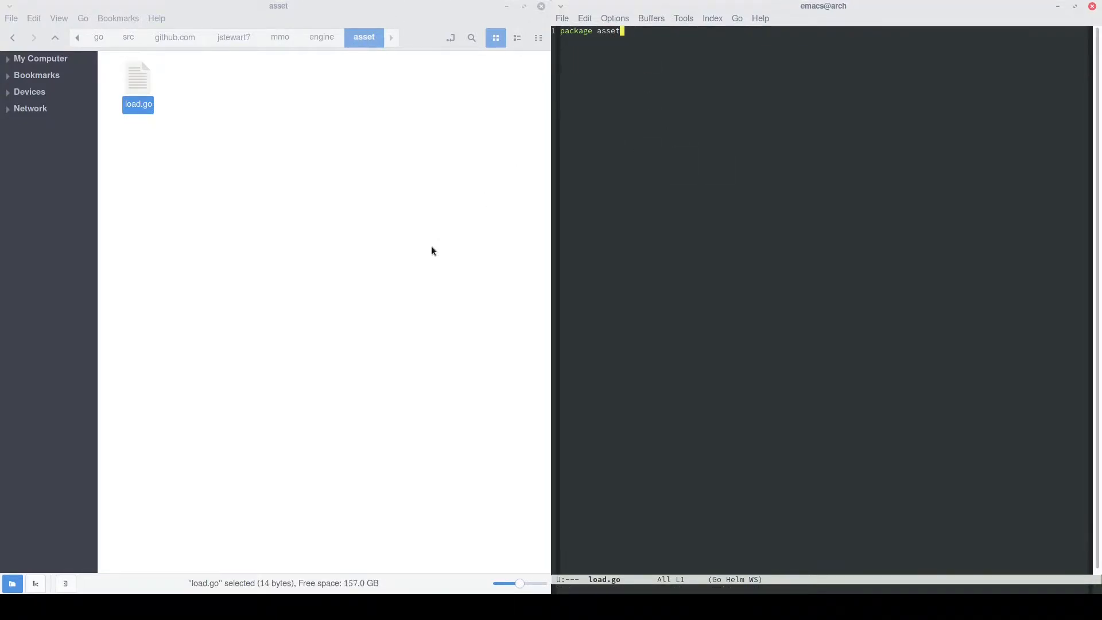
mouse_move(427, 275)
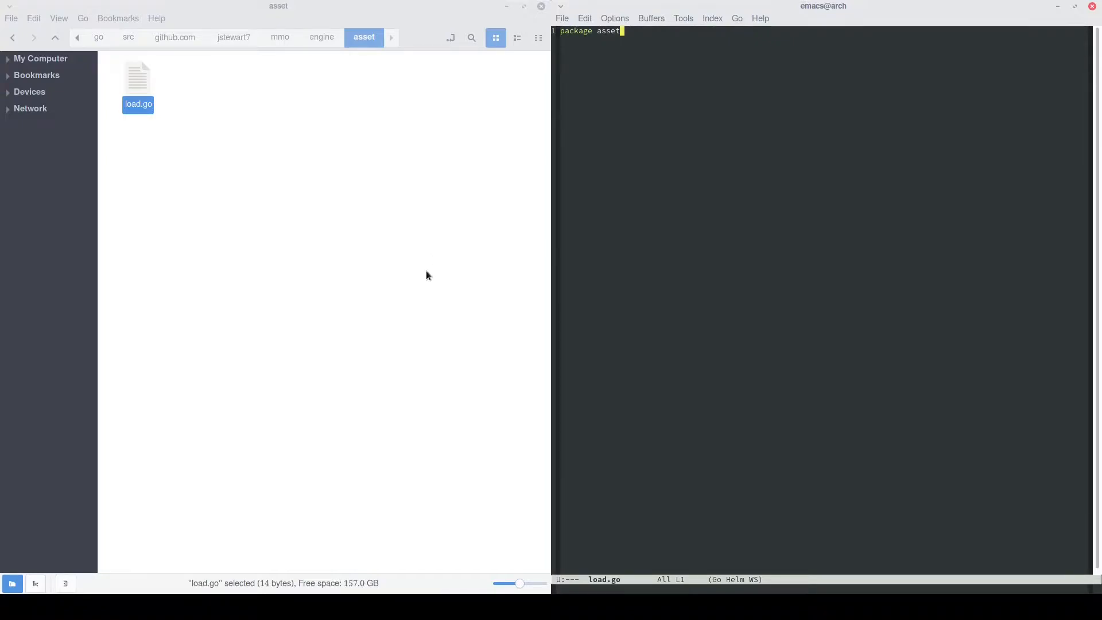
mouse_move(575, 254)
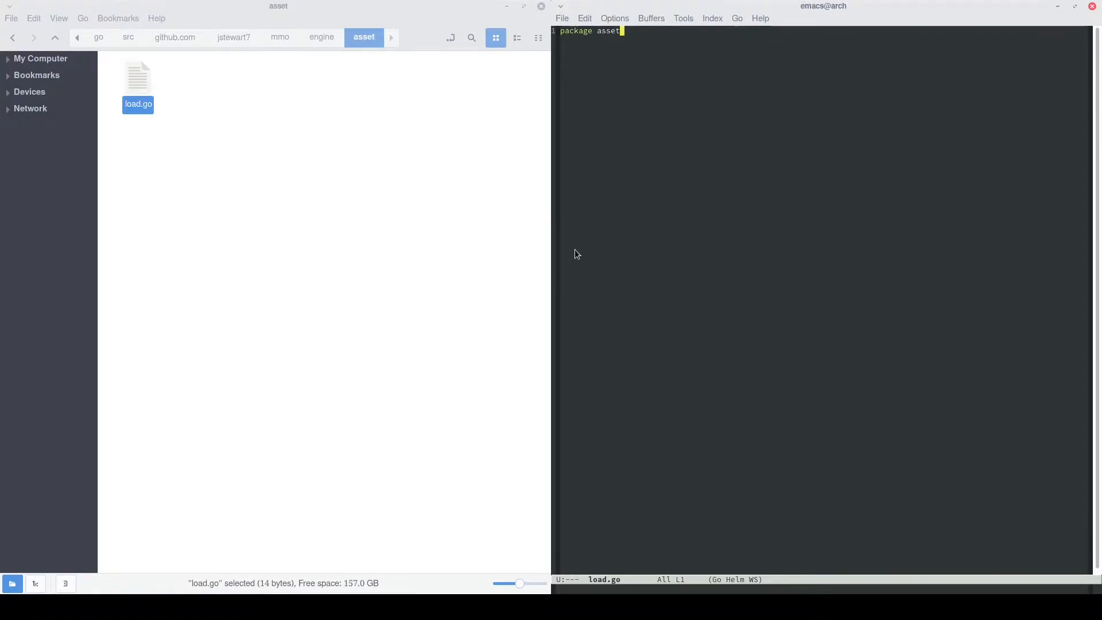
mouse_move(629, 80)
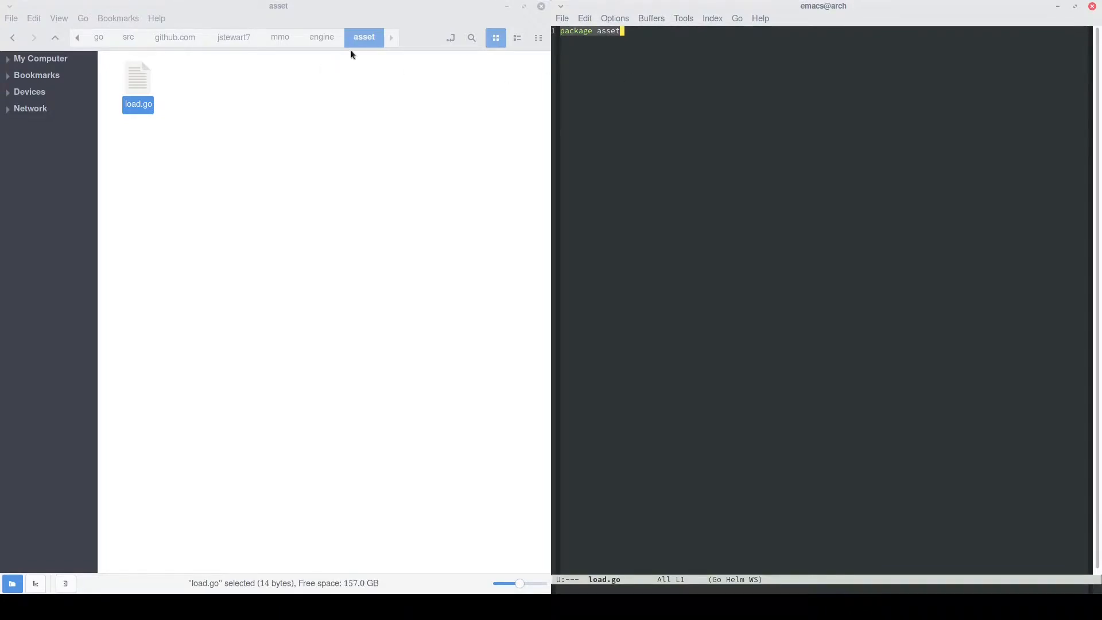
mouse_move(626, 33)
text(func NewLoad(filesystem fs.FS) *Load {)
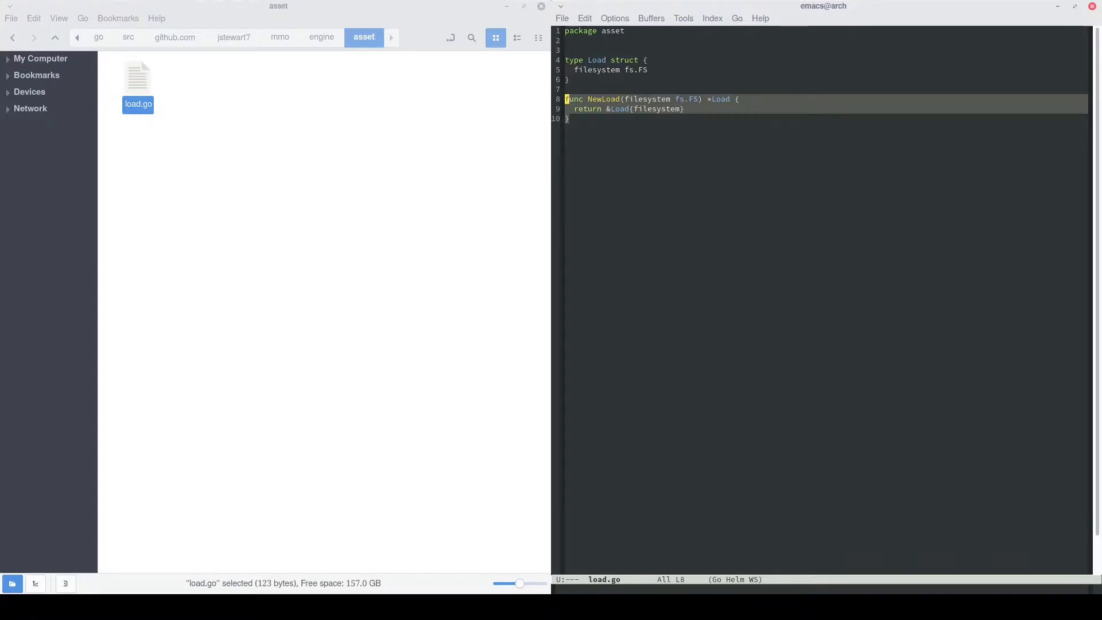
- Type the Load Open method and begin an Image(path string) method in load.go
text(func (load *Load) Open(path string) (fs.File, error) {)
text(return load.filesystem.Open(path)
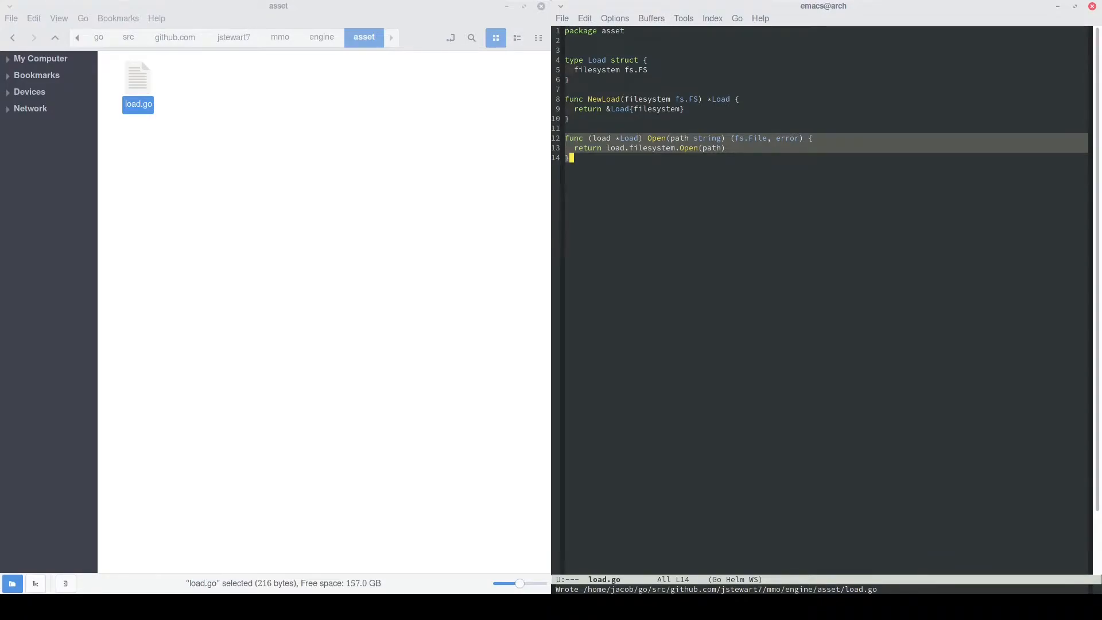
text(func (load *Load) Image(path string) ()
text(load := asset.NewLoad(os.DirFS("./)
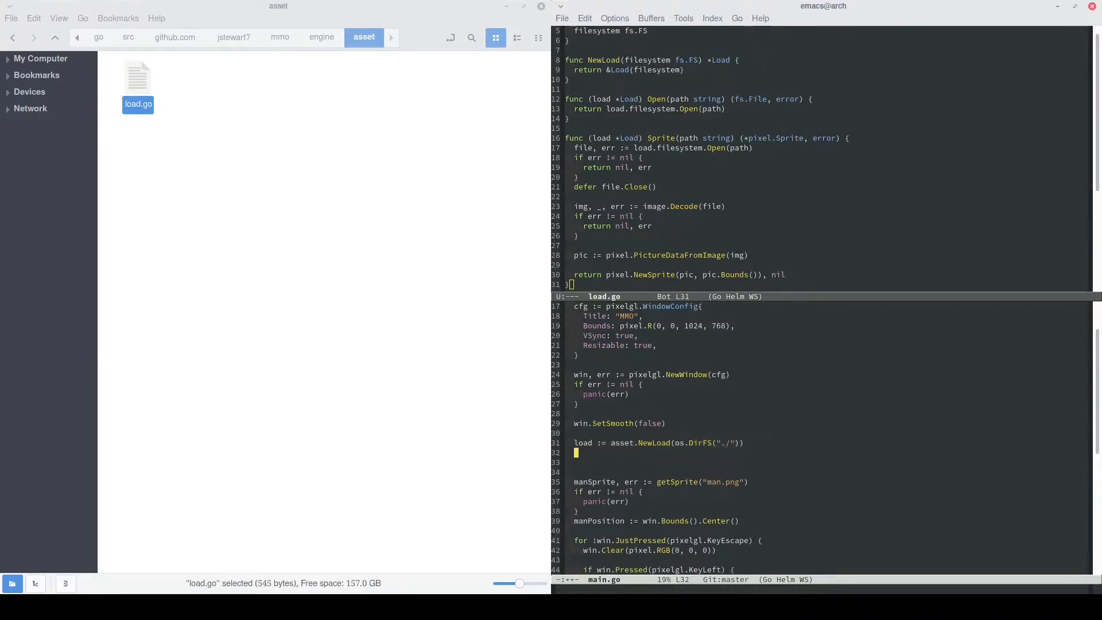
- In main.go, load man.png into manSprite via load.Sprite
text(manSprite, err := load.Sprite("man.png"))
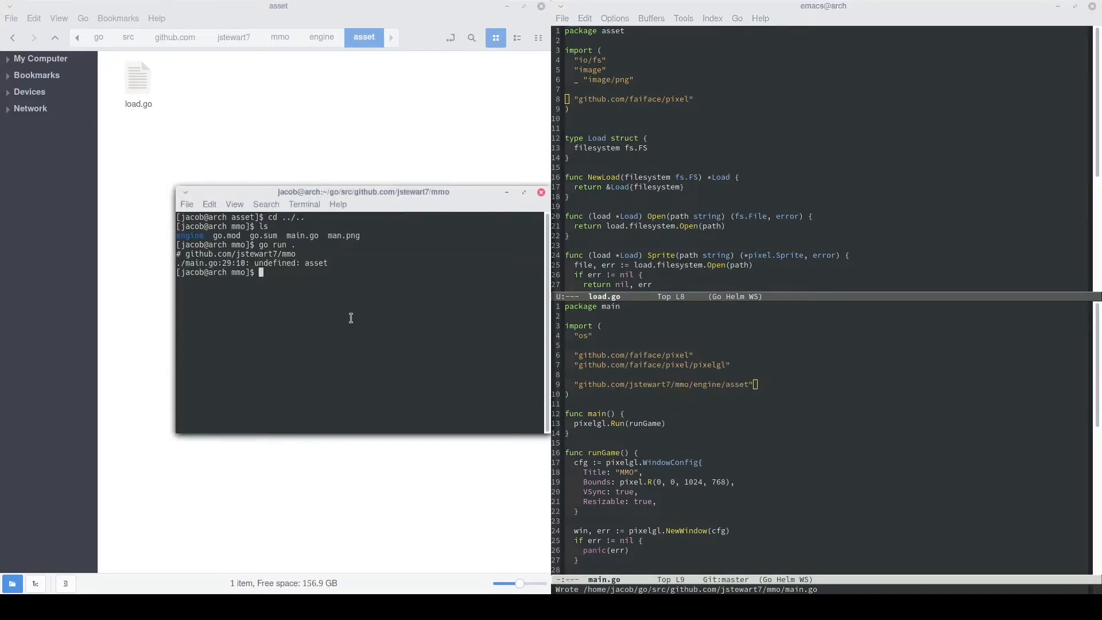
key(Return)
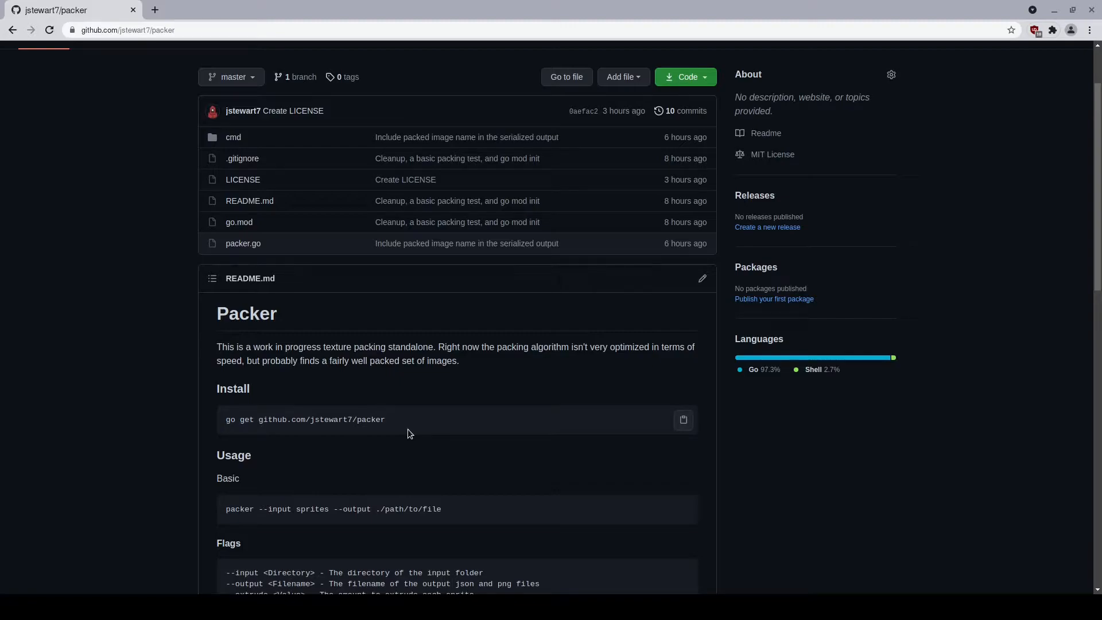
mouse_move(415, 439)
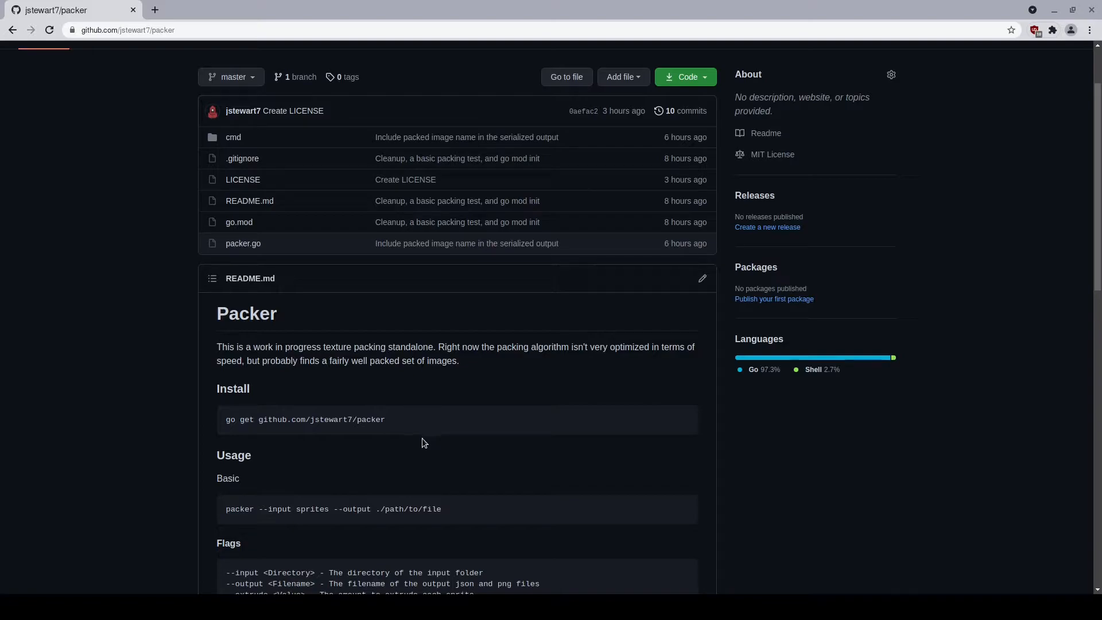
- Scroll the packer README, highlighting the install command suffix and the usage example's output path
scroll(down, 3)
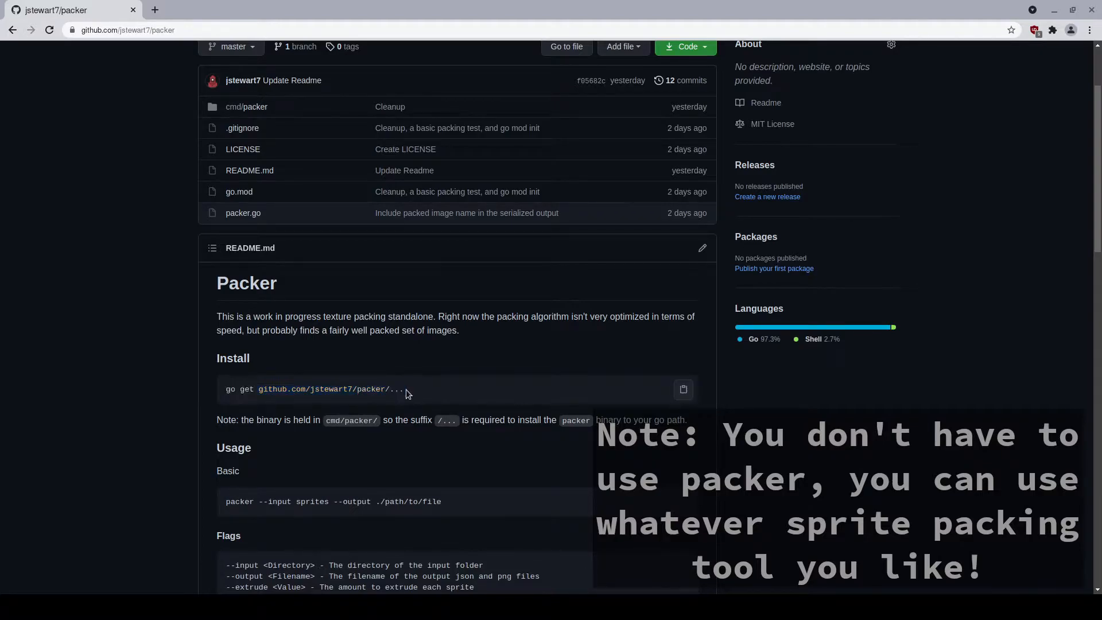
double_click(397, 388)
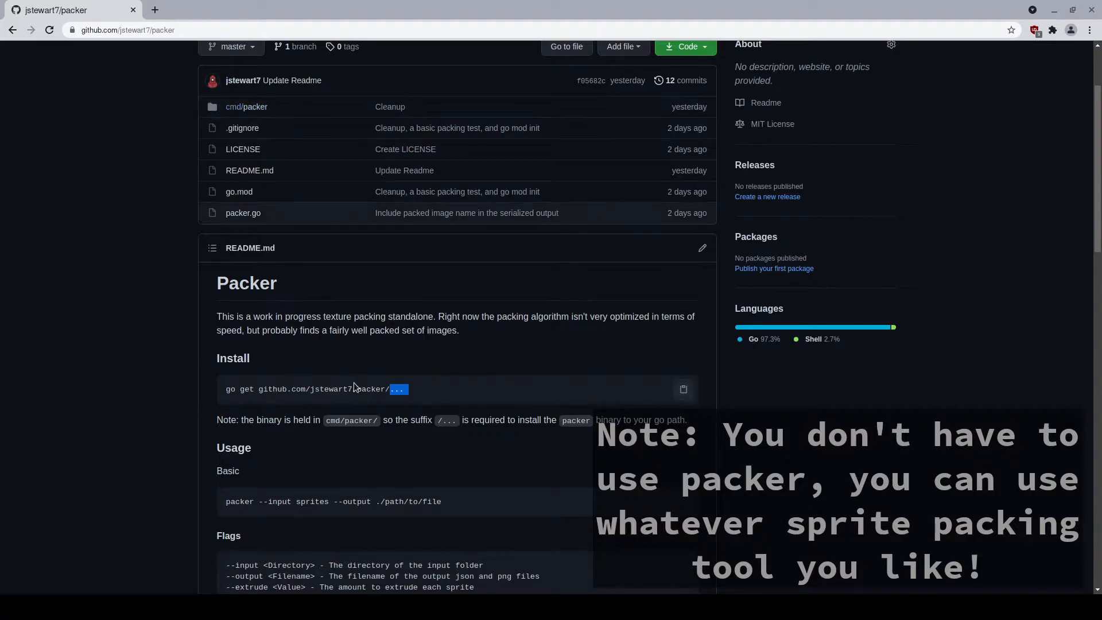
mouse_move(248, 532)
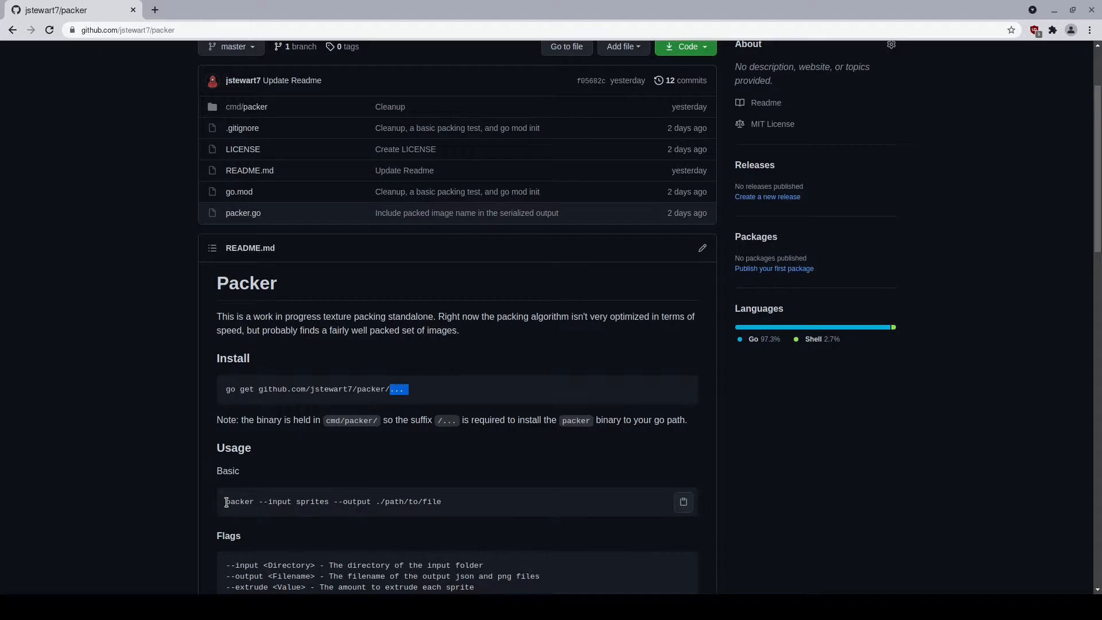
scroll(down, 3)
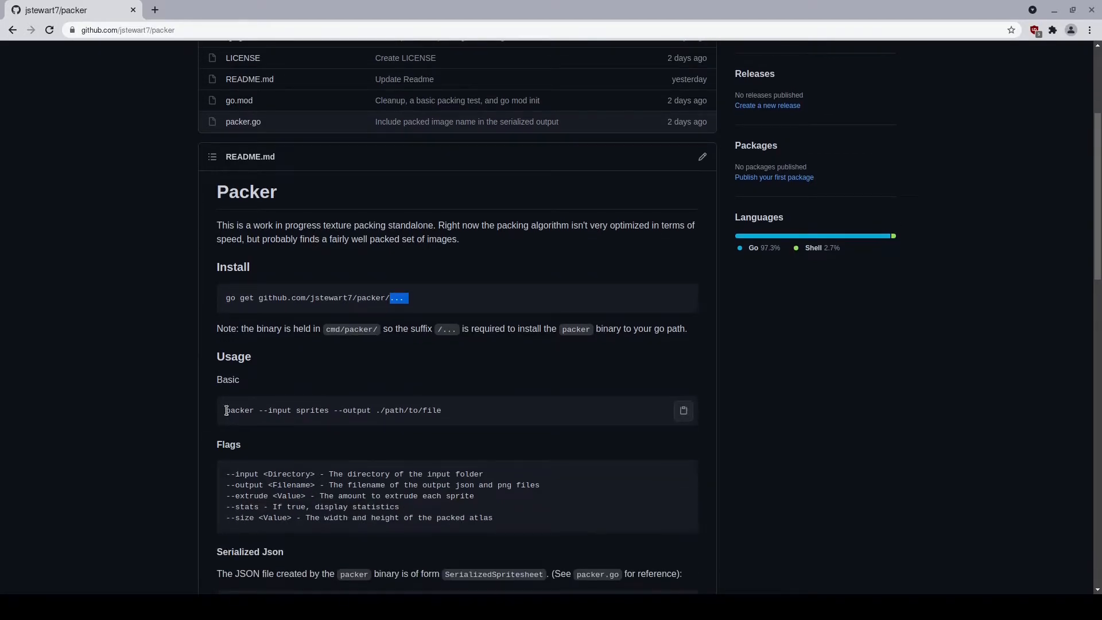
drag(225, 410, 274, 410)
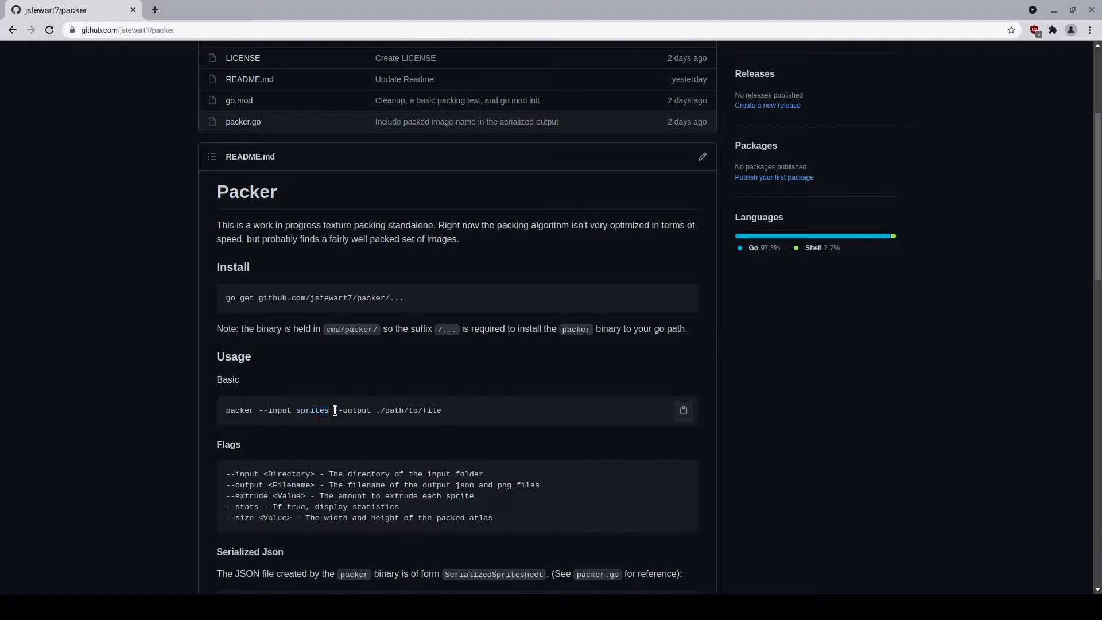
drag(333, 410, 441, 410)
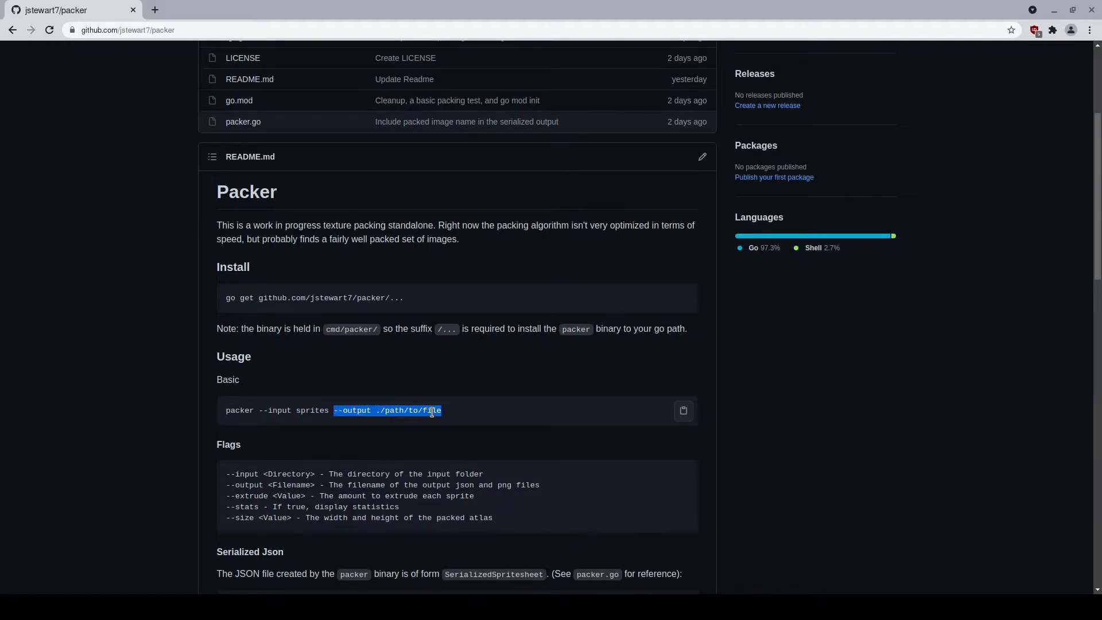
- Highlight the Serialized Json struct definitions, then the ImageName and Frames fields
scroll(down, 3)
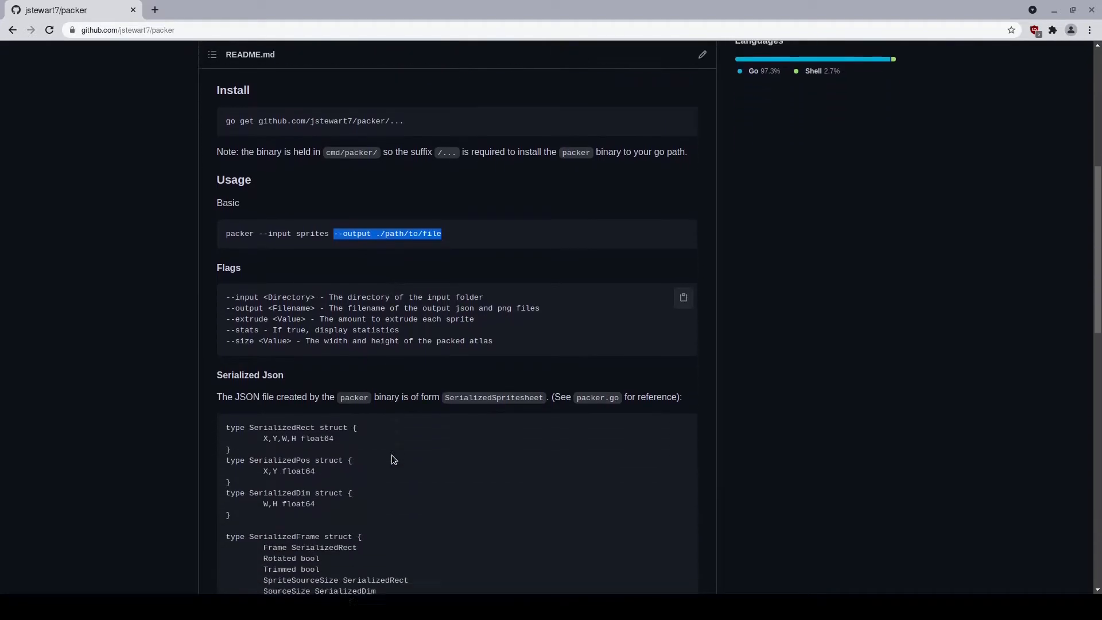
scroll(down, 3)
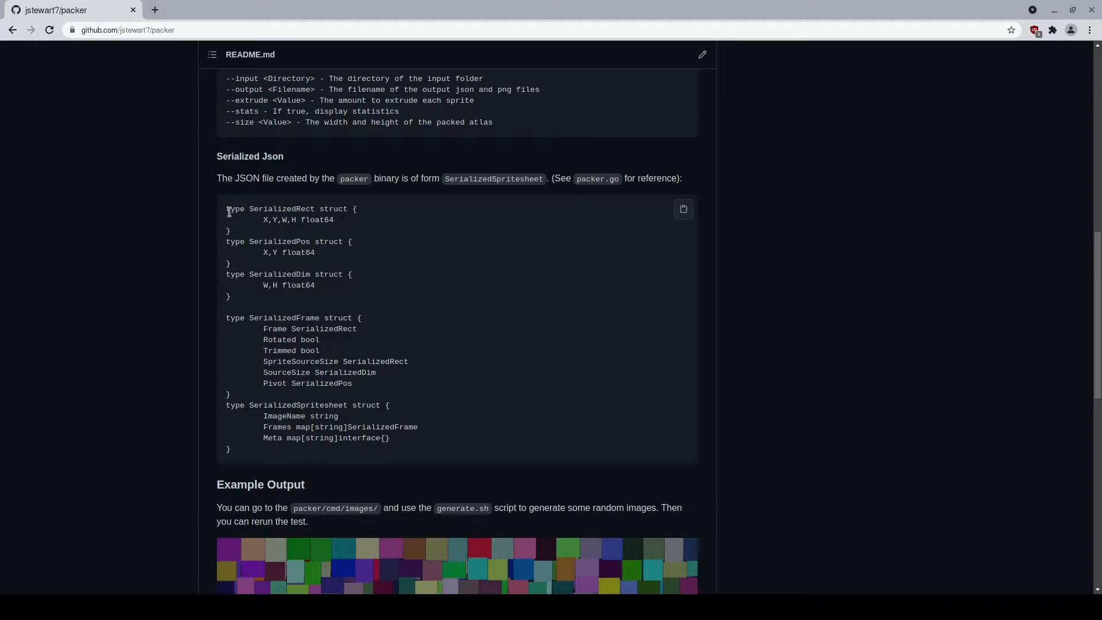
drag(227, 209, 267, 392)
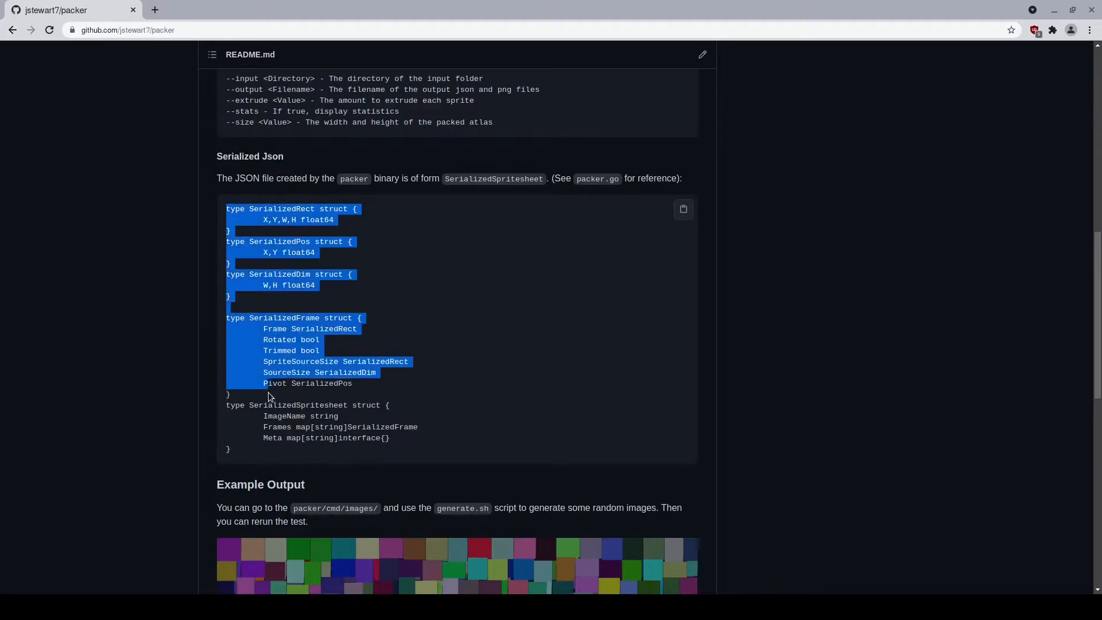
click(224, 434)
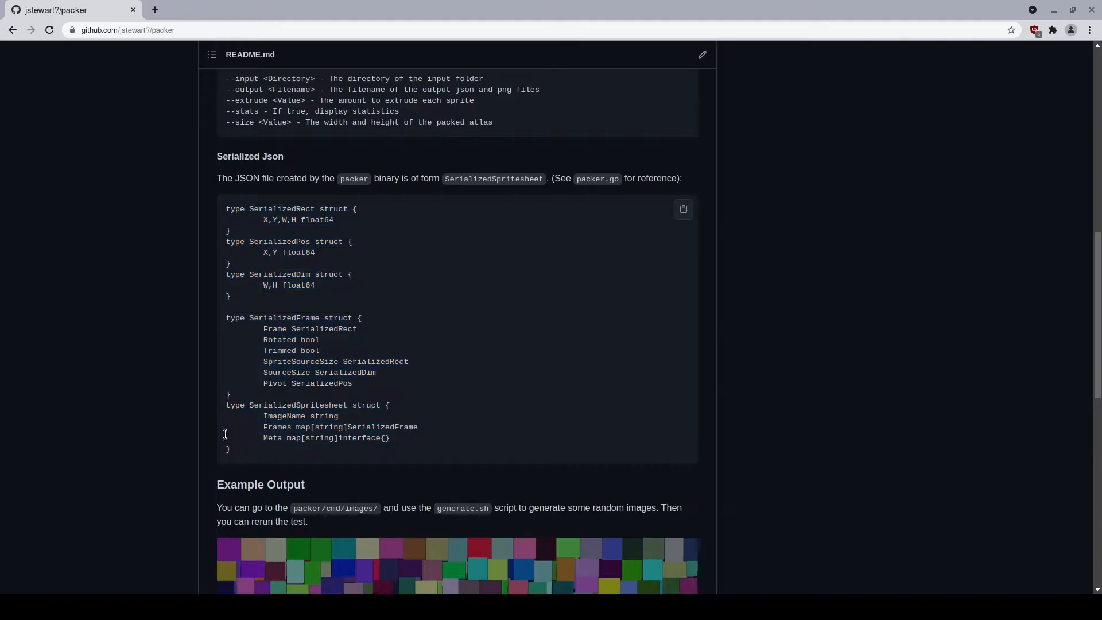
double_click(284, 416)
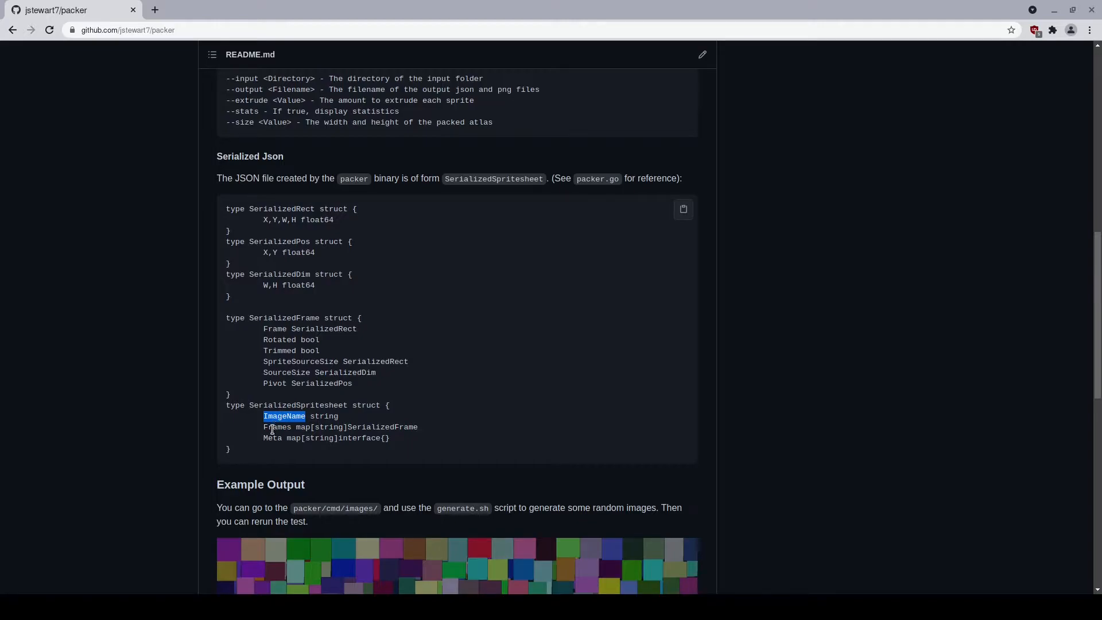
double_click(276, 426)
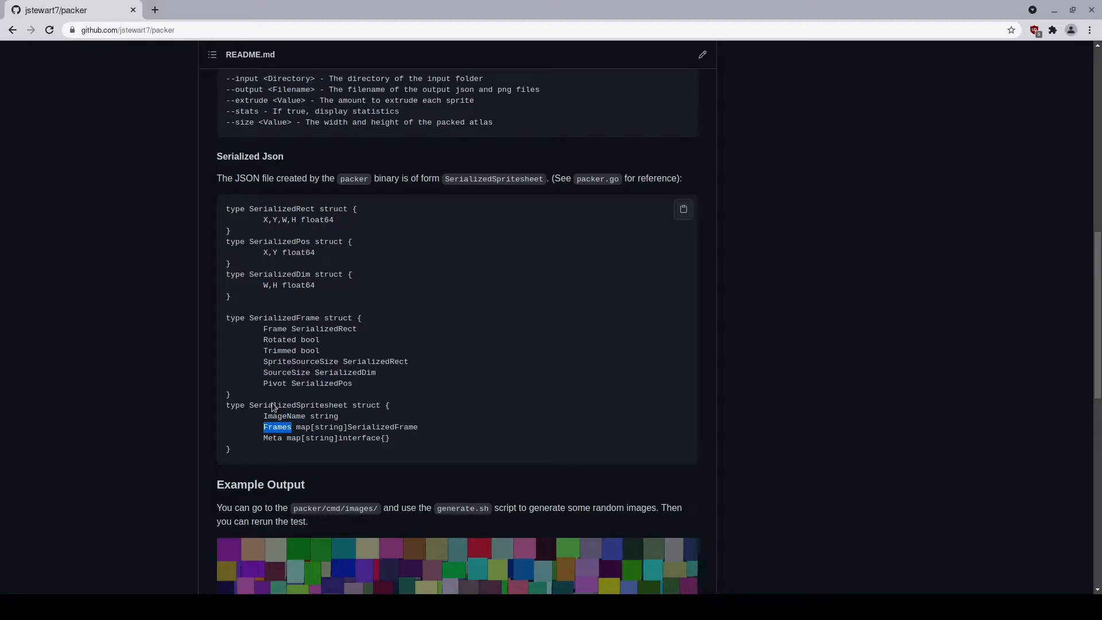
mouse_move(346, 437)
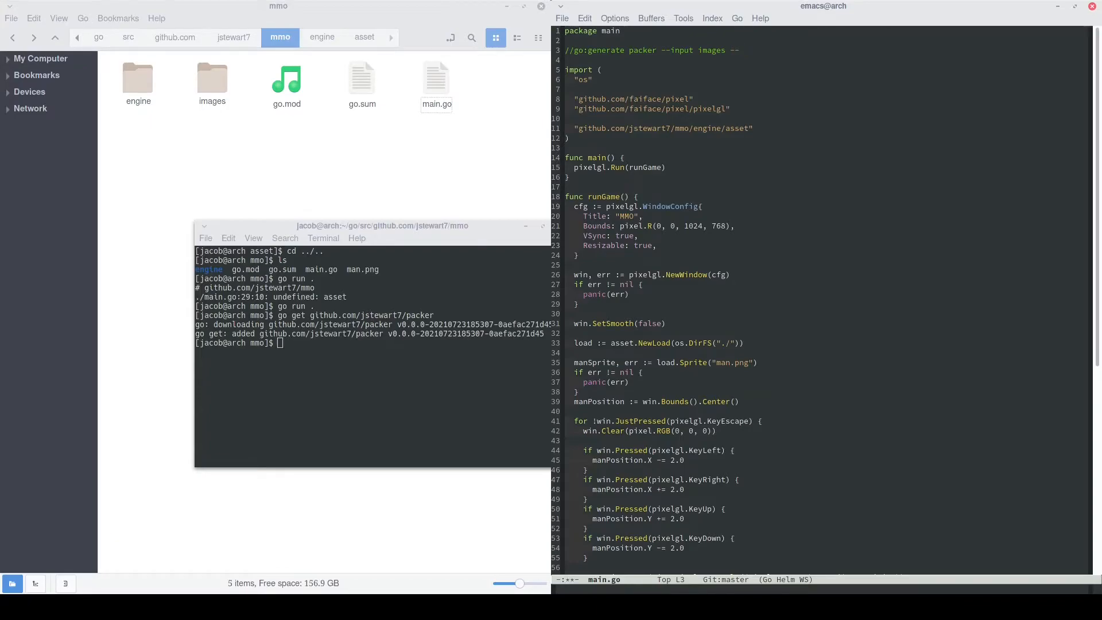
- Add --stats to the go:generate directive, run 'go generate && go run .', then close the game
text(--stats)
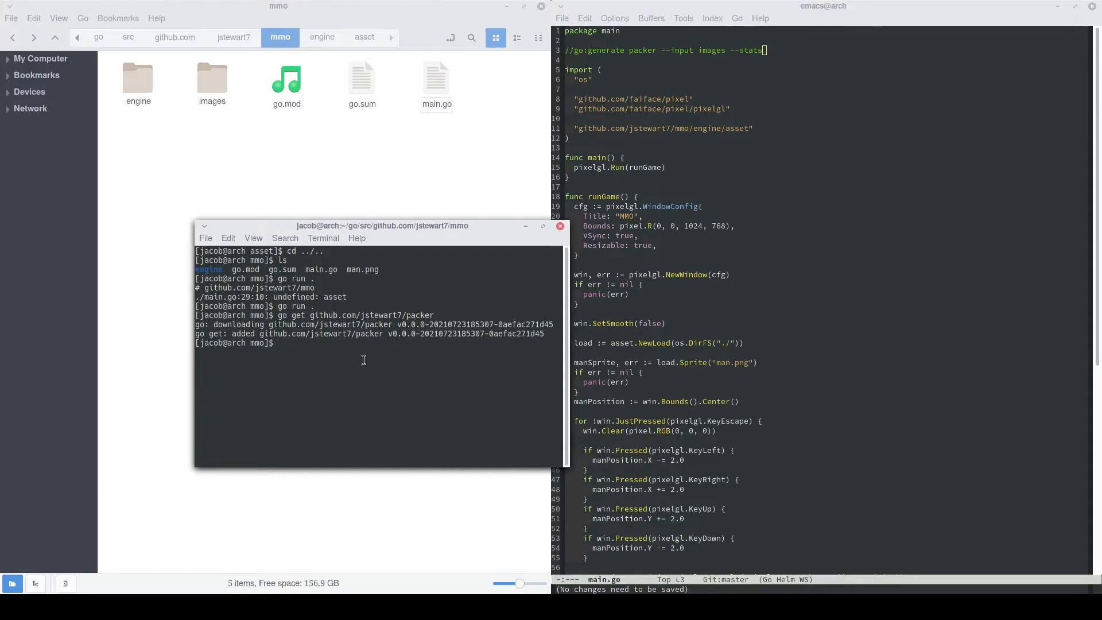
text(go generate && g)
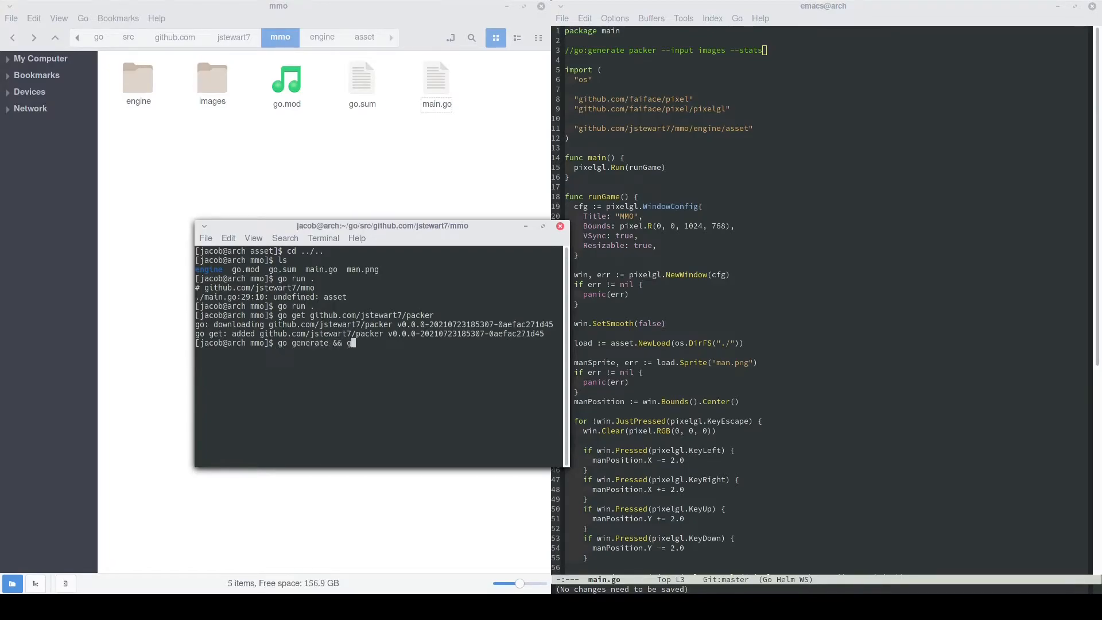
key(Return)
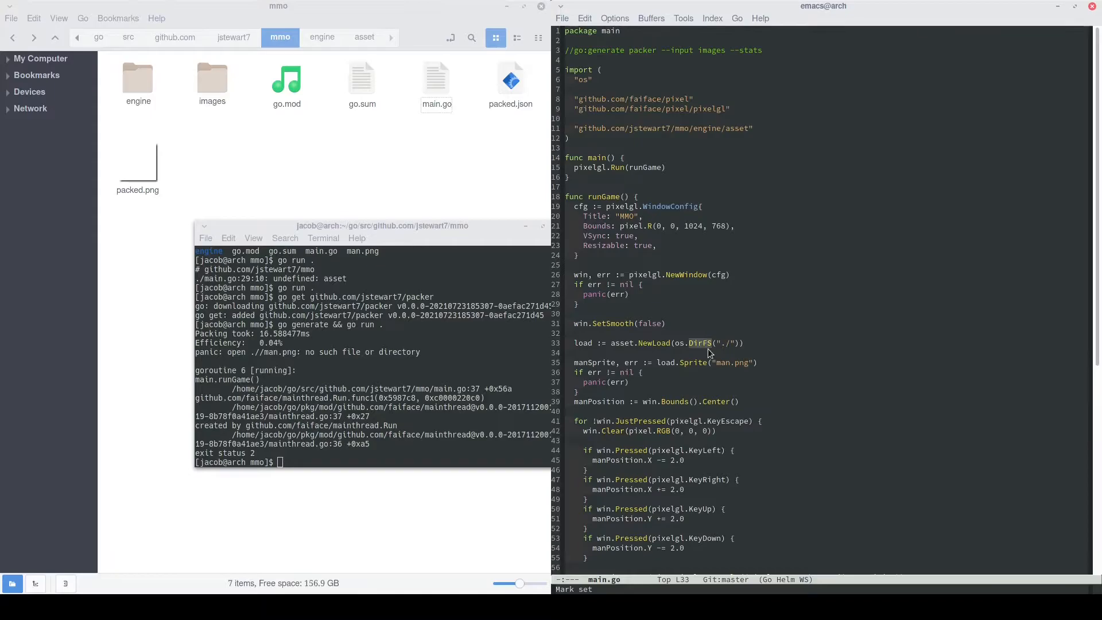
text(images)
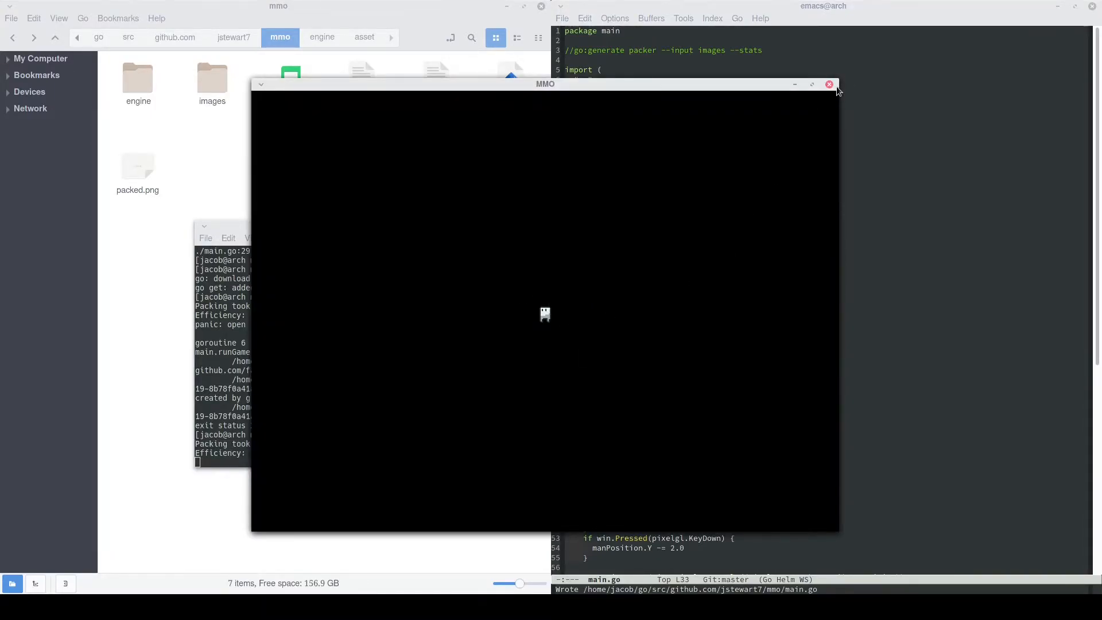
click(829, 84)
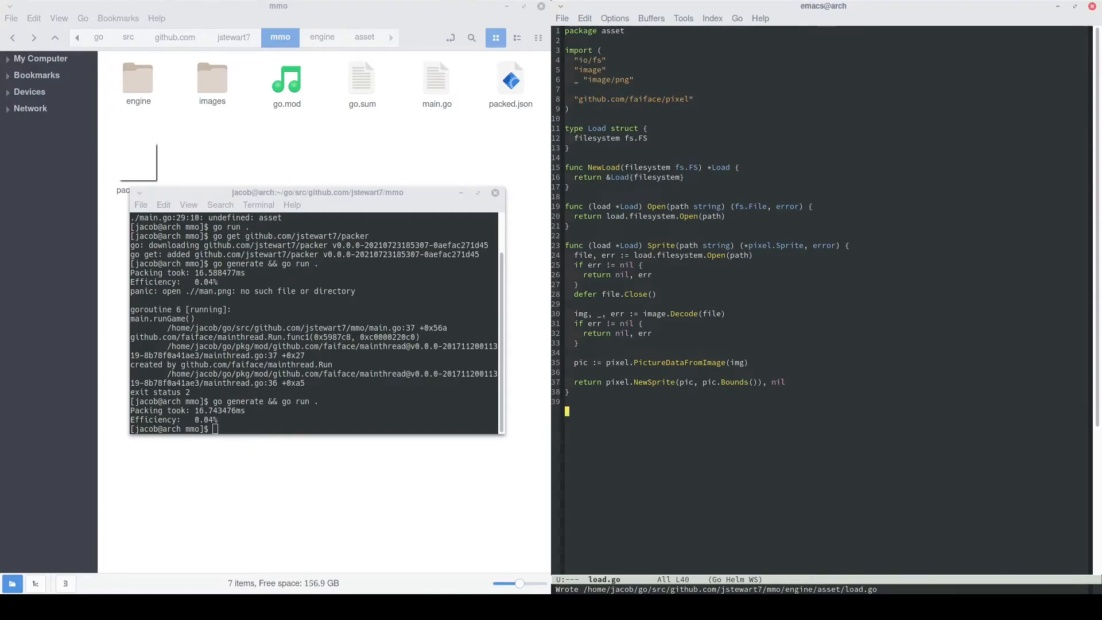
- Write the Spritesheet struct with a string-keyed lookup, the NewSpritesheet(pic pixel.Picture) constructor, and a Get signature
text(type Spritesheet struct {)
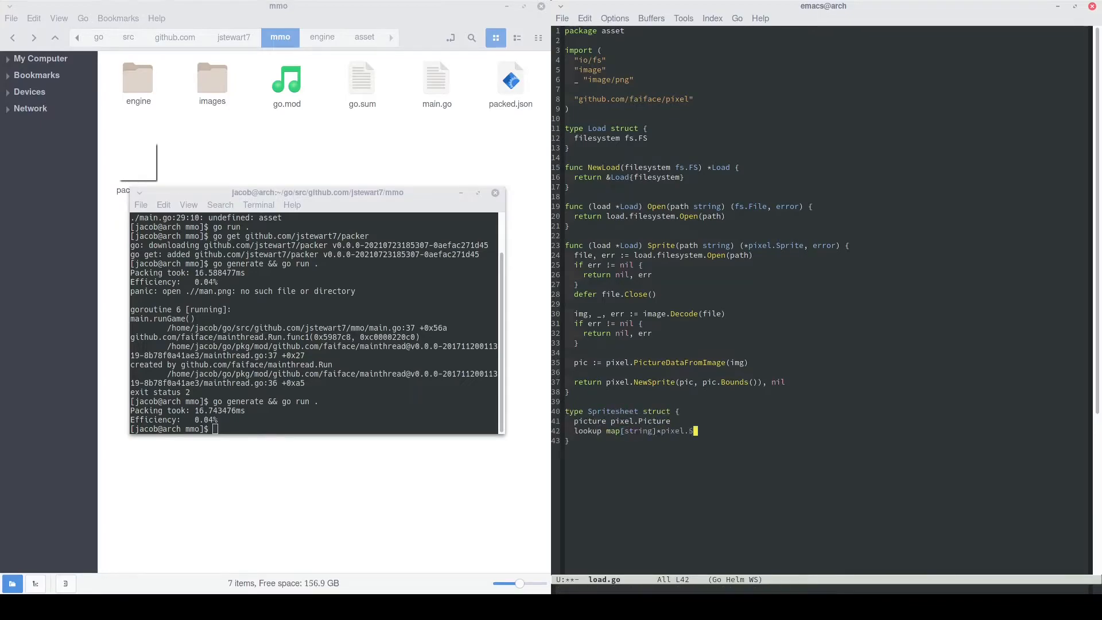
text(prite)
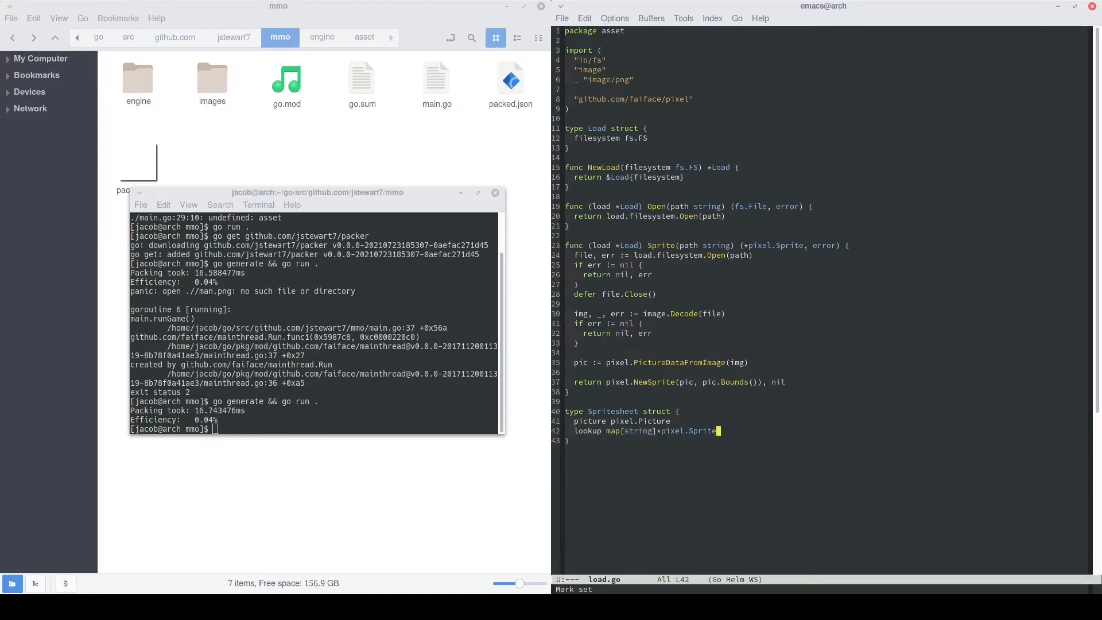
drag(720, 431, 657, 431)
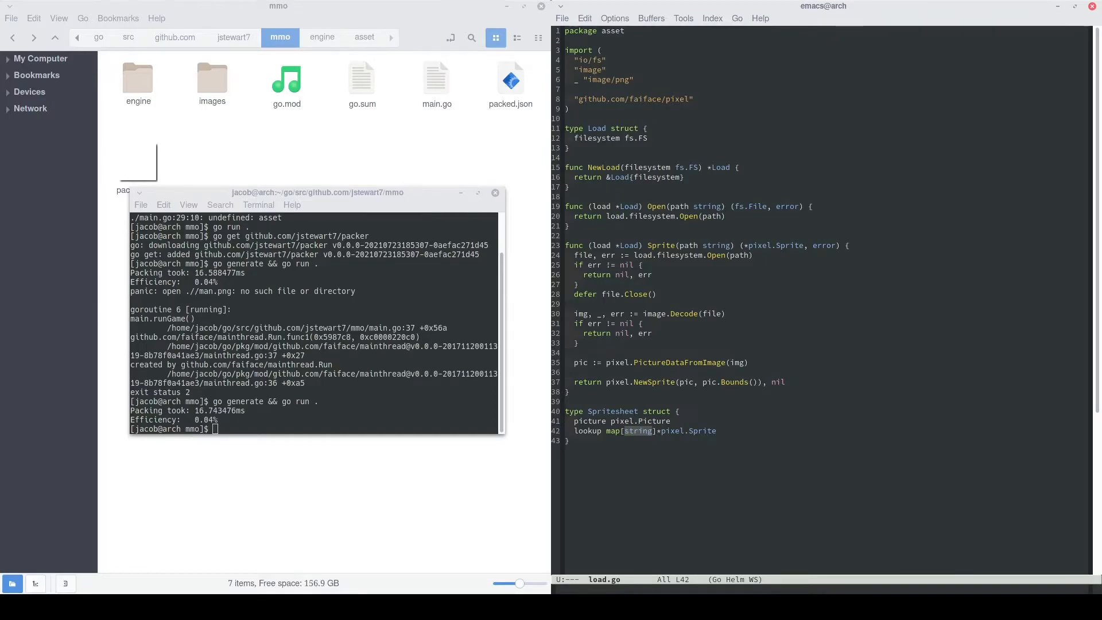
text(func NewSpritesheet(pic pixel.Picture, lookup map[string]*pixel.Sprite) *Spritesheet {)
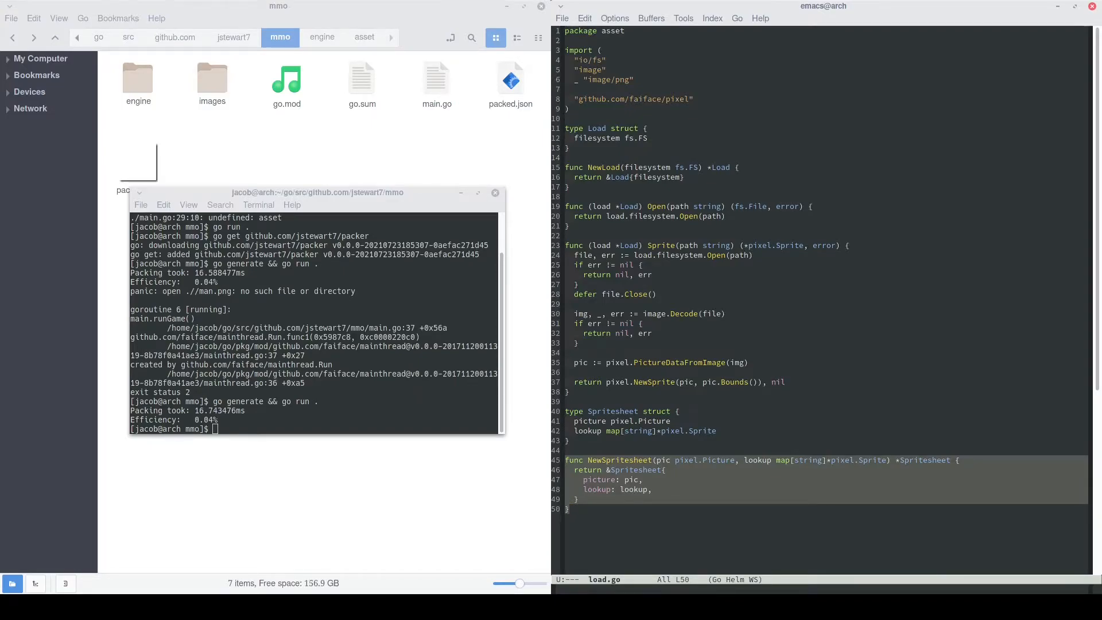
text(func (s *Spritesheet) Get(name string) (*pixel.Sprite, error) {)
text(return s.picture)
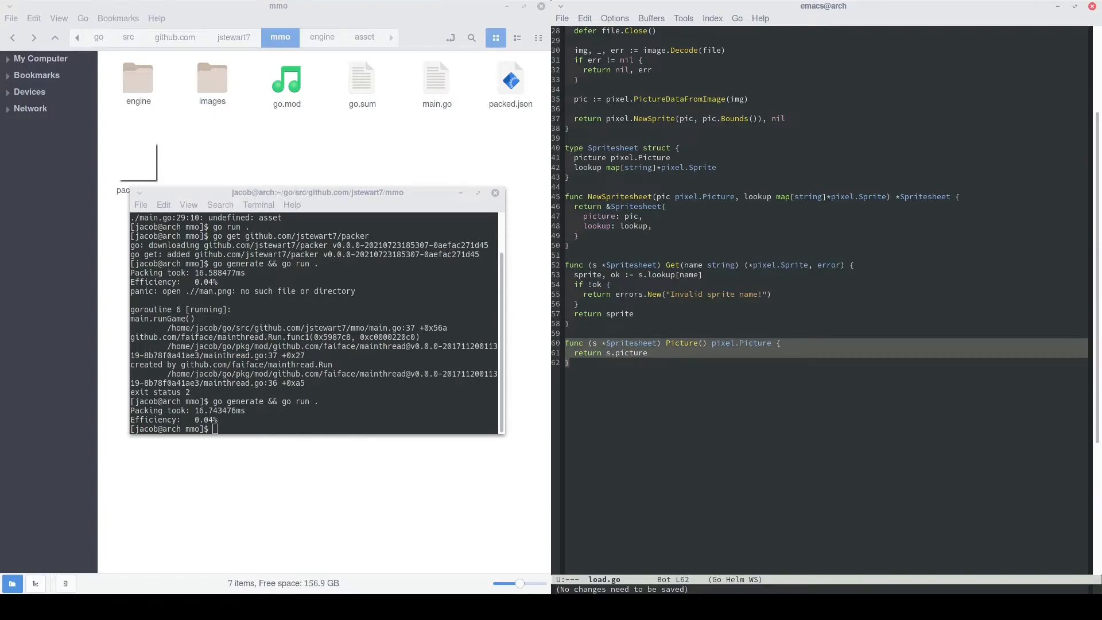
- Start a new Load method declaration for the Json and Spritesheet stubs
text(func (load *Load) Json(path string, dat interface{}) error {)
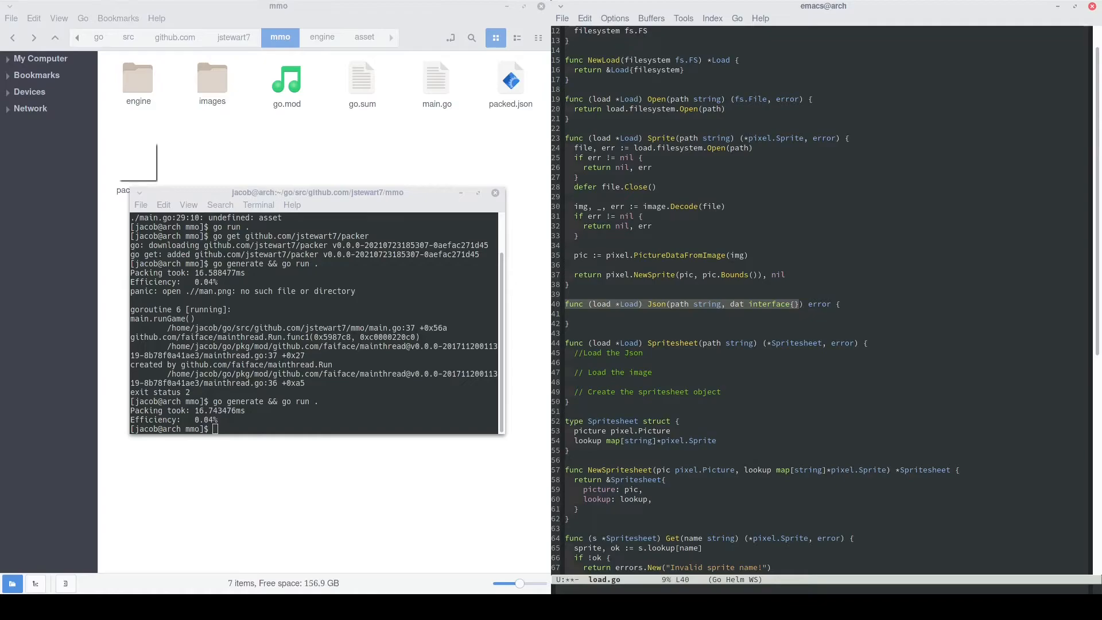
- Fill Json's body: open the file, read it, and return json.Unmarshal(jsonData, &dat)
text(file, err := load.filesystem.Open(path)
text(jsonData, err := ioutil.ReadAll(file)
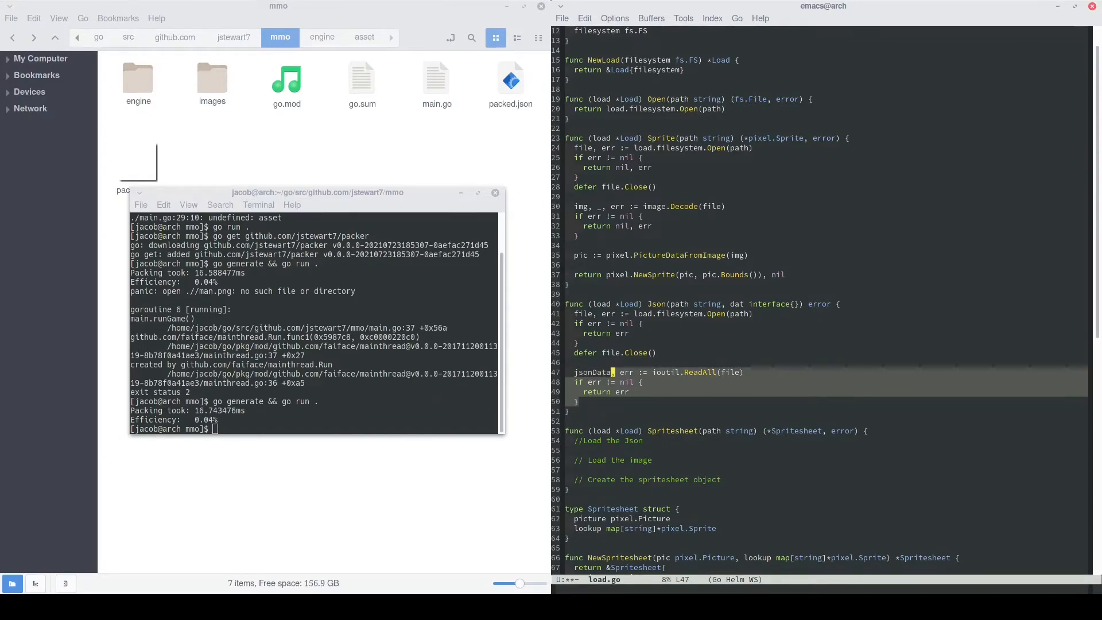
text(return json.Unmarshal(jsonData,)
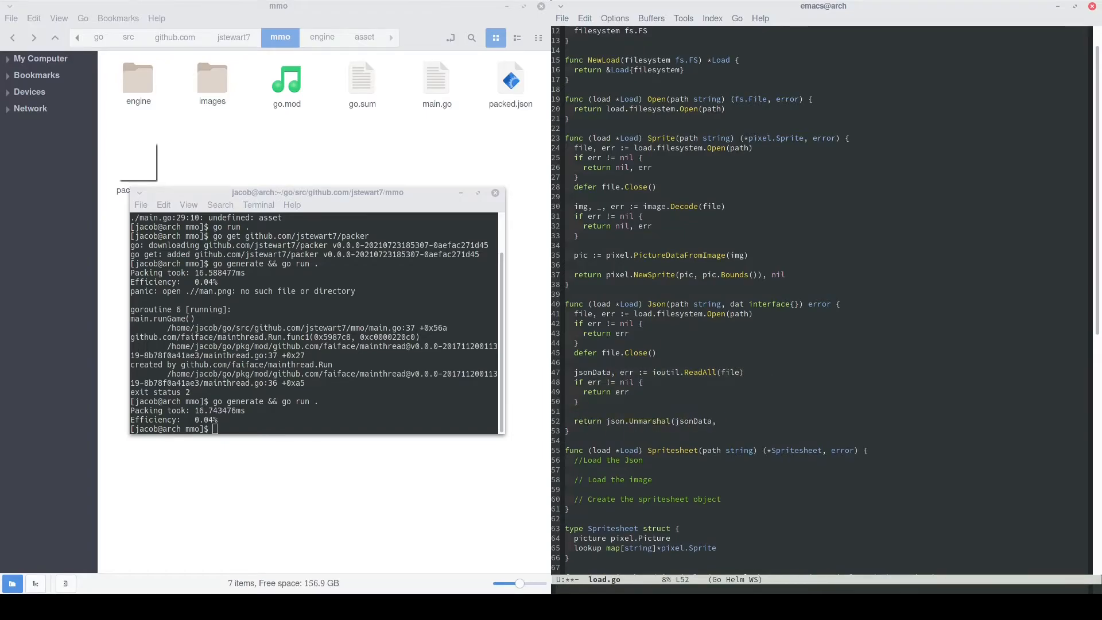
text(&dat))
click(828, 469)
text(err := load.Json(path, &serializedSpritesheet)
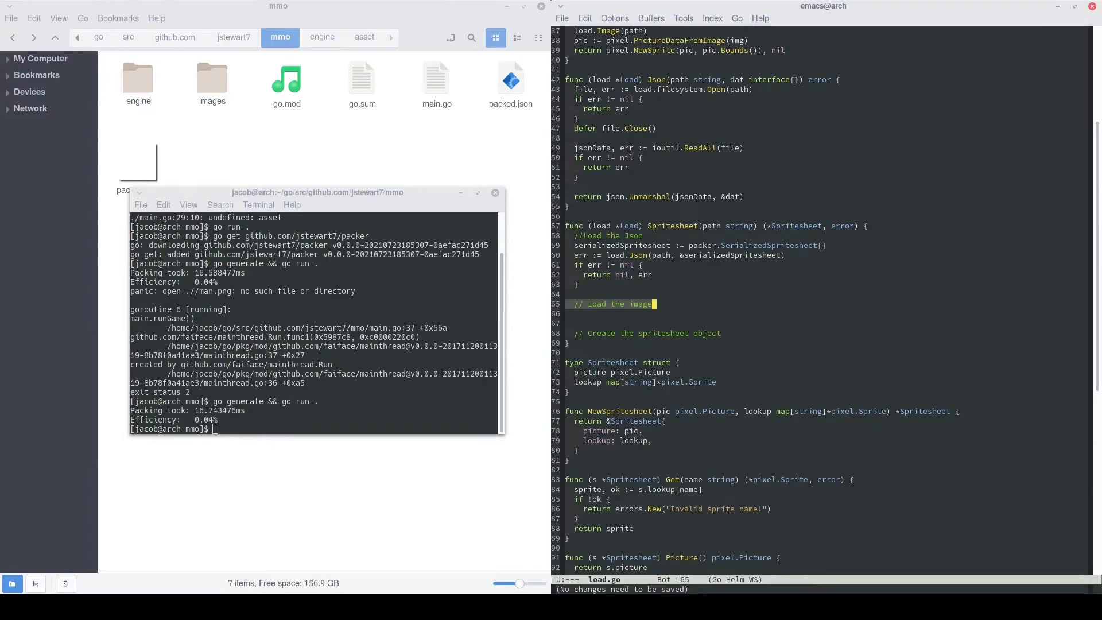
- Load the image from serializedSpritesheet.ImageName, loop over Frames, and get pic.Bounds()
text(img, err := load.Image(serializedSpritesheet.ImageName))
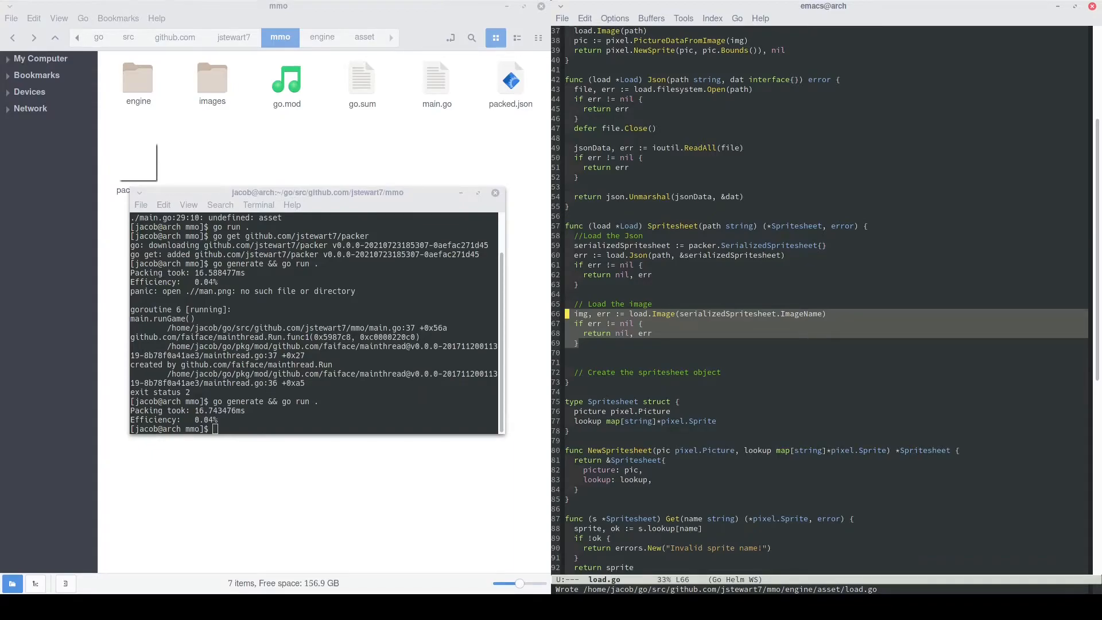
click(678, 313)
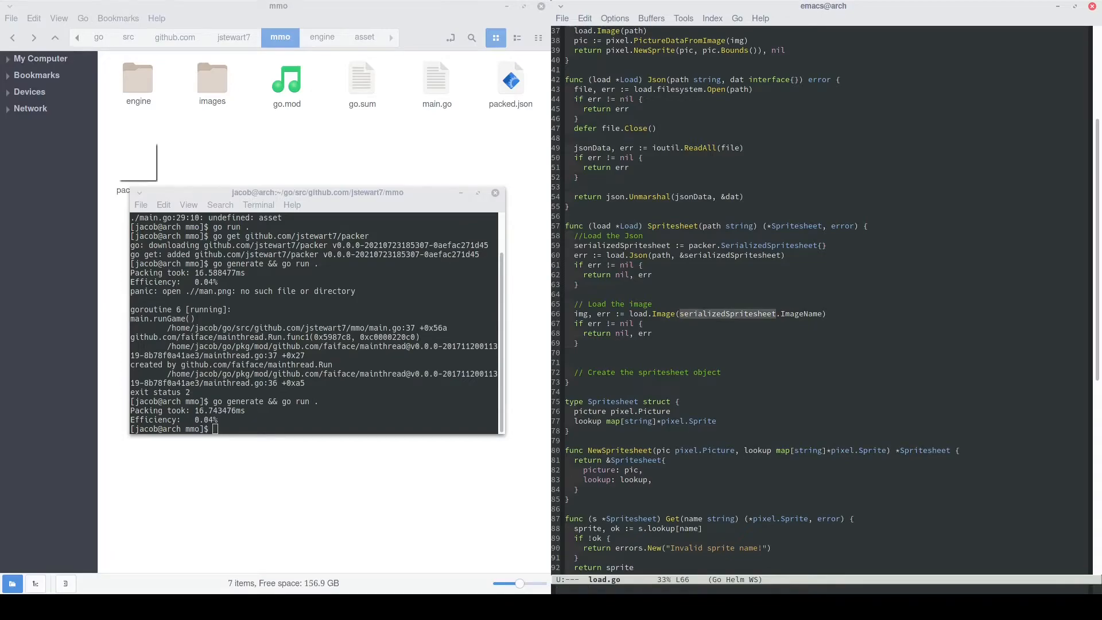
click(690, 245)
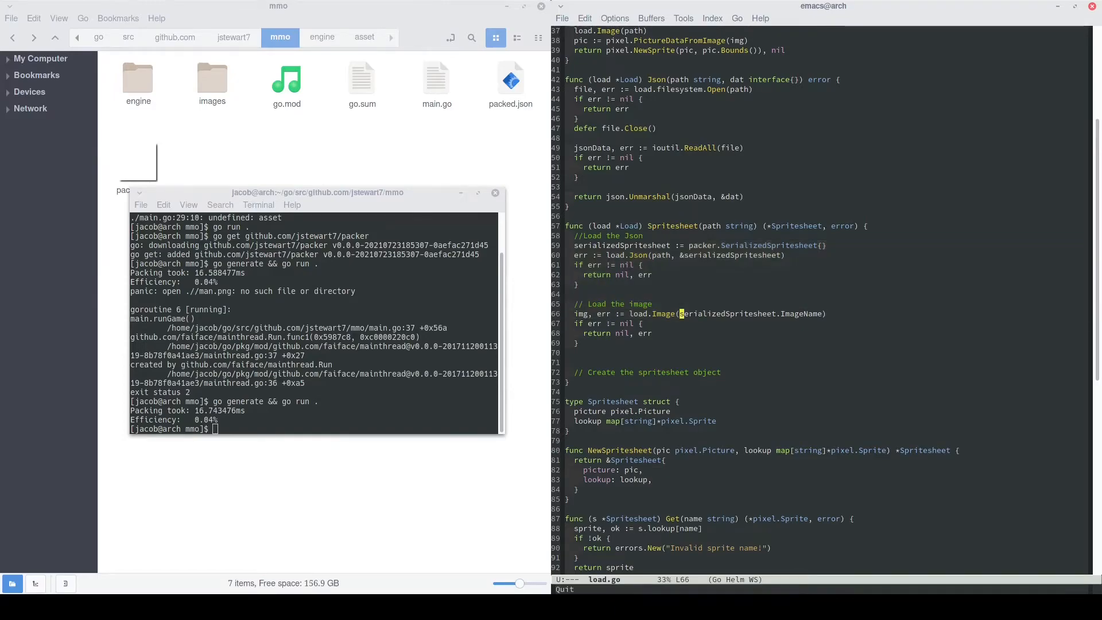
double_click(750, 314)
text(for k, v := range serializedSpritesheet.F)
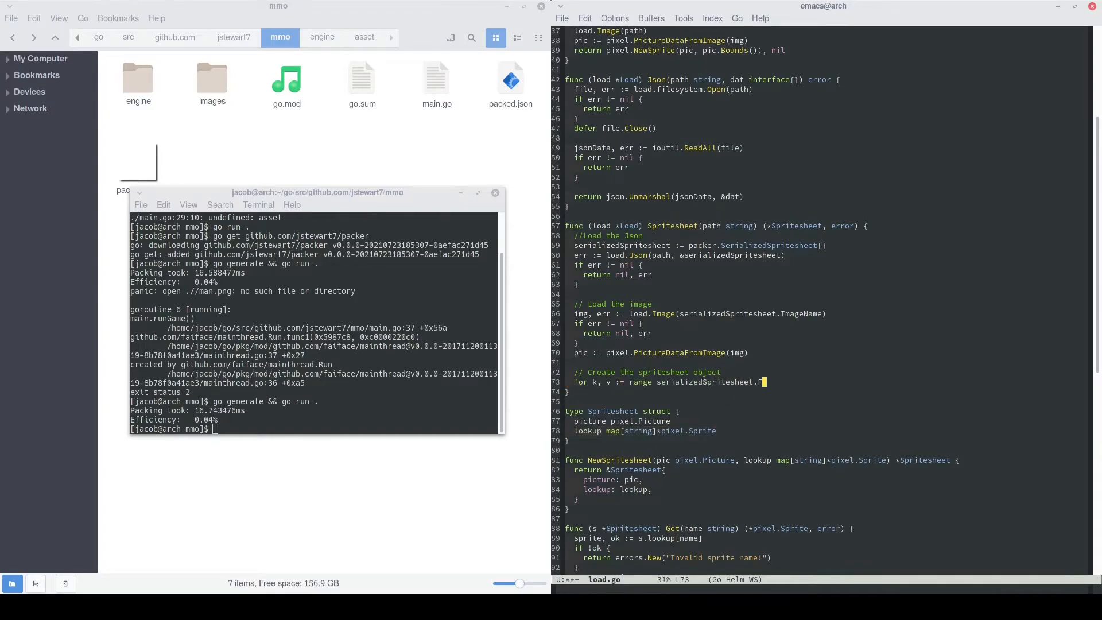
text(rames {)
text(lookup := make(map[string]*pixel.Sprite)
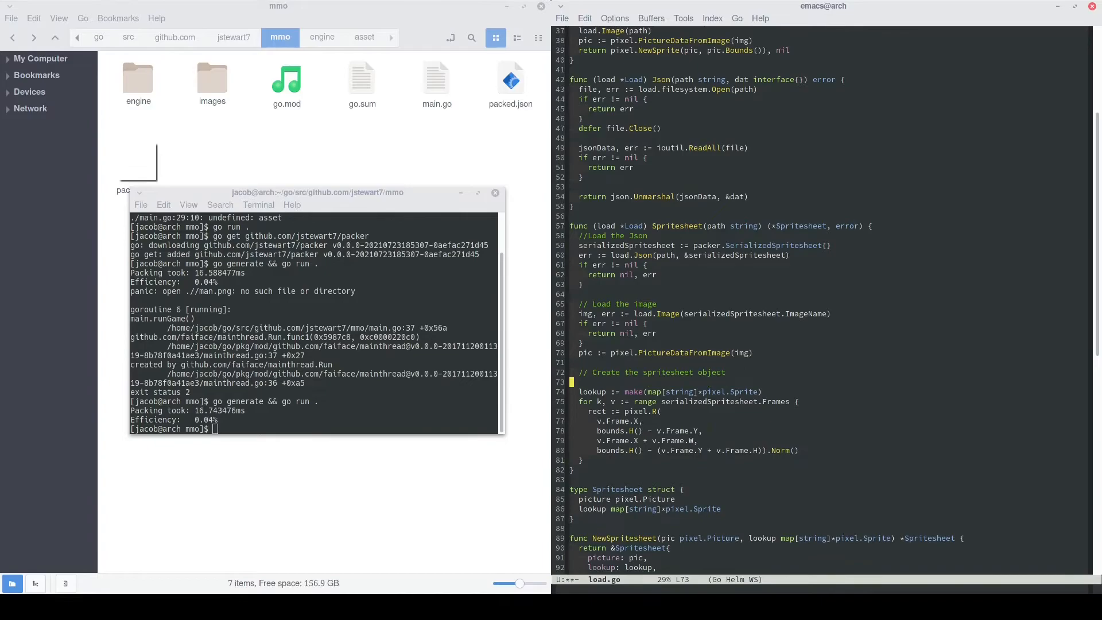
text(bounds := pic.Bounds())
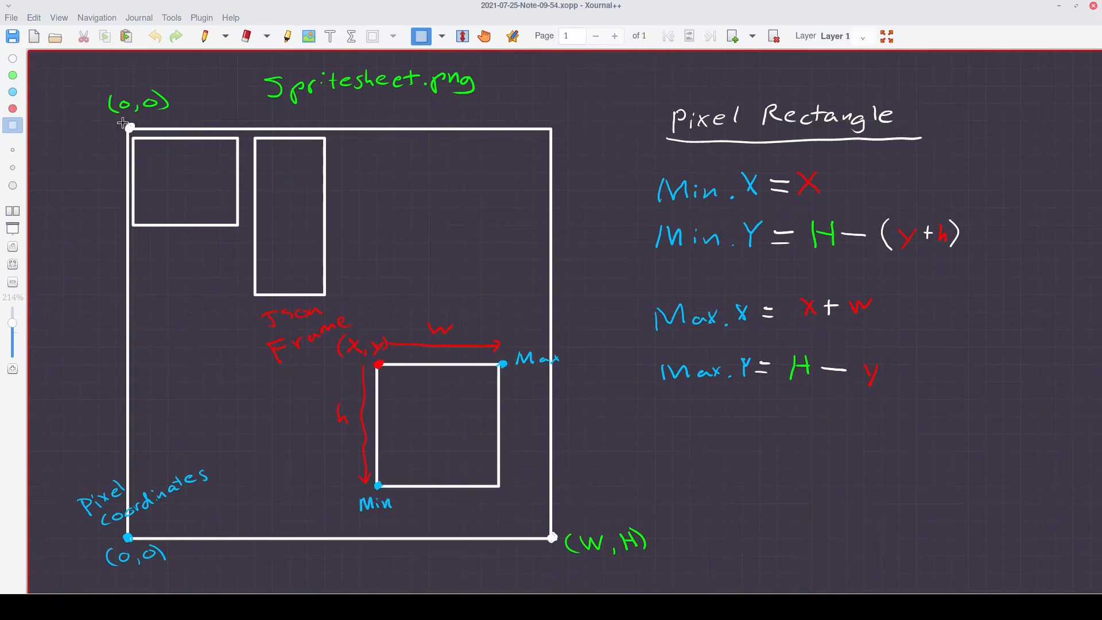
- Point out the Xournal++ frame-coordinate diagram and the rectangle Min/Max formulas
drag(128, 128, 552, 538)
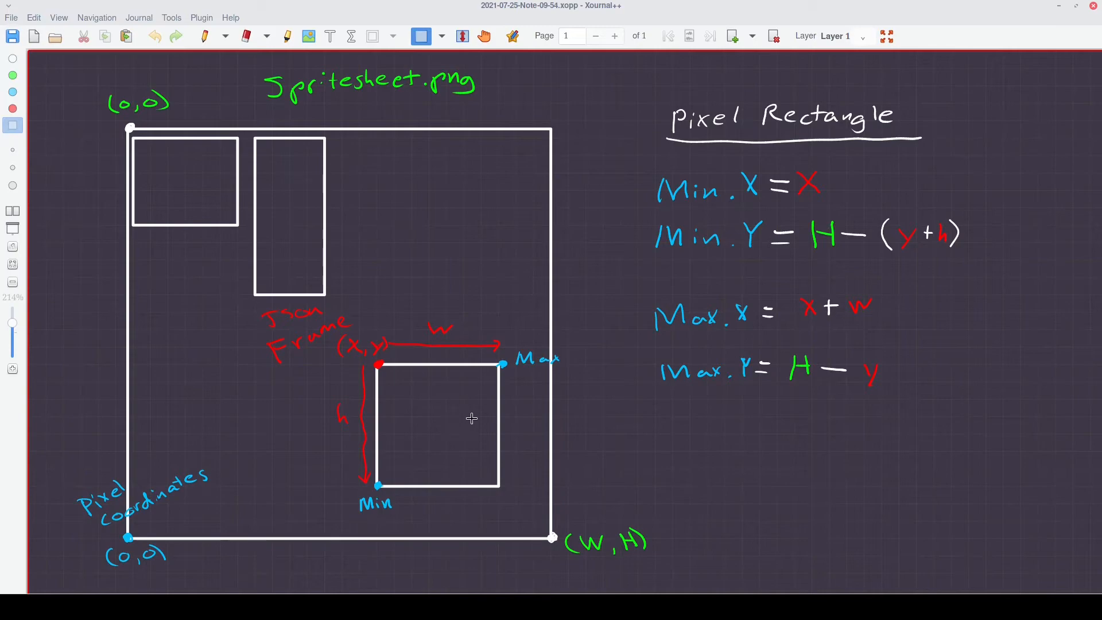
mouse_move(390, 506)
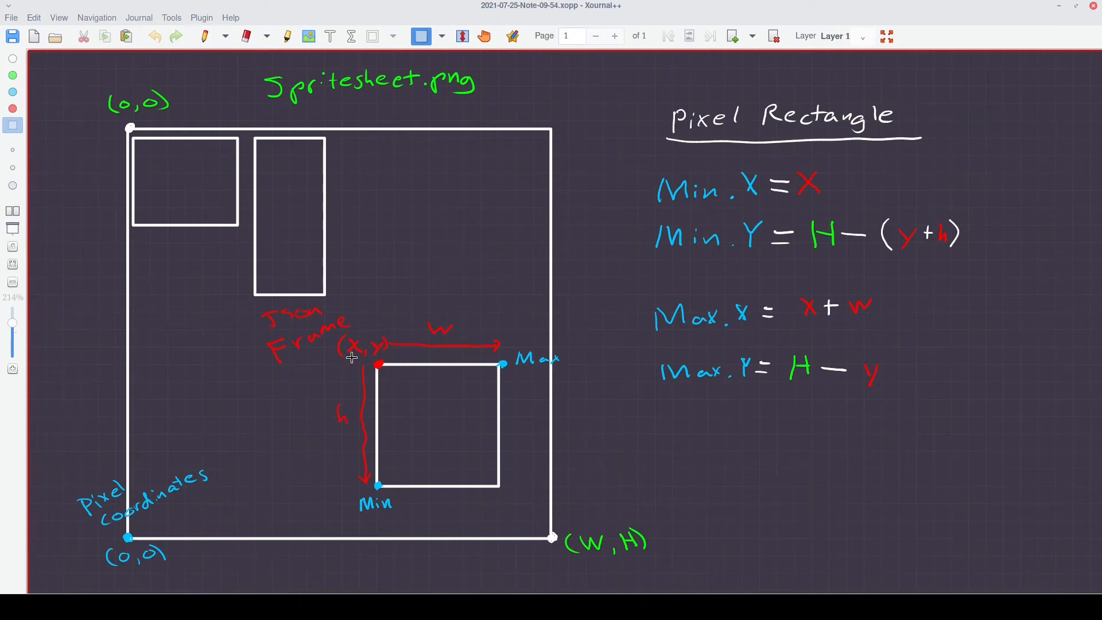
mouse_move(488, 332)
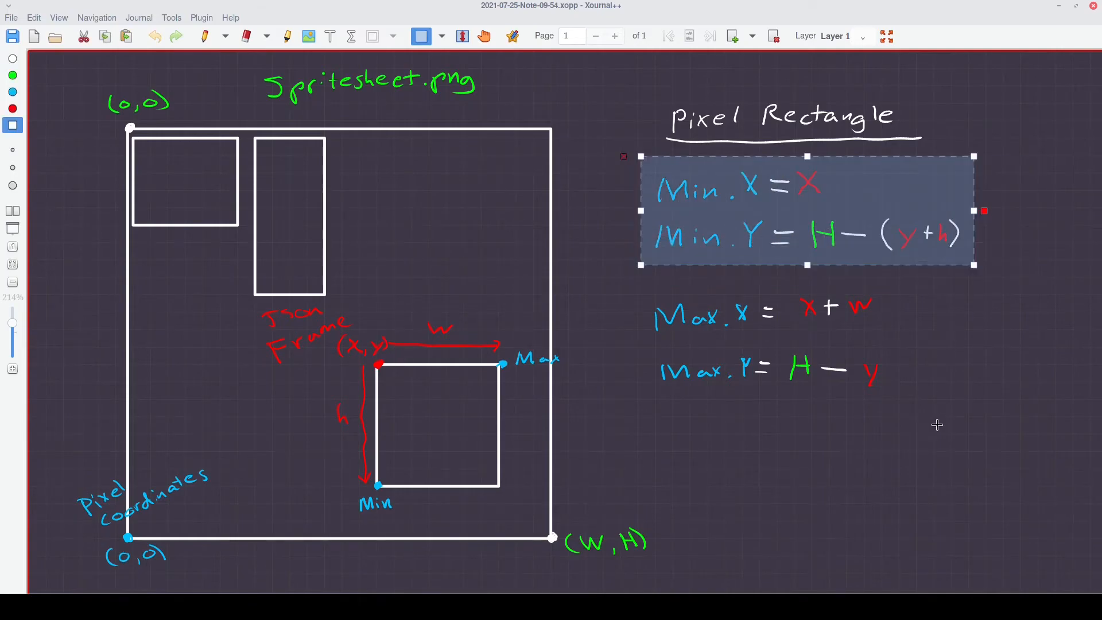
click(937, 423)
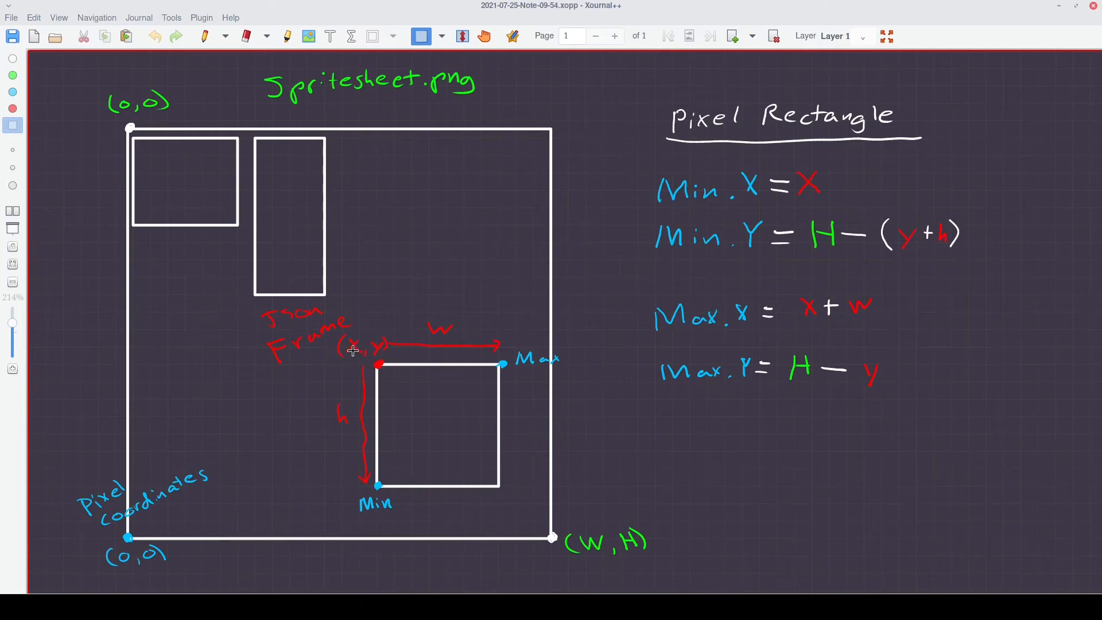
mouse_move(691, 254)
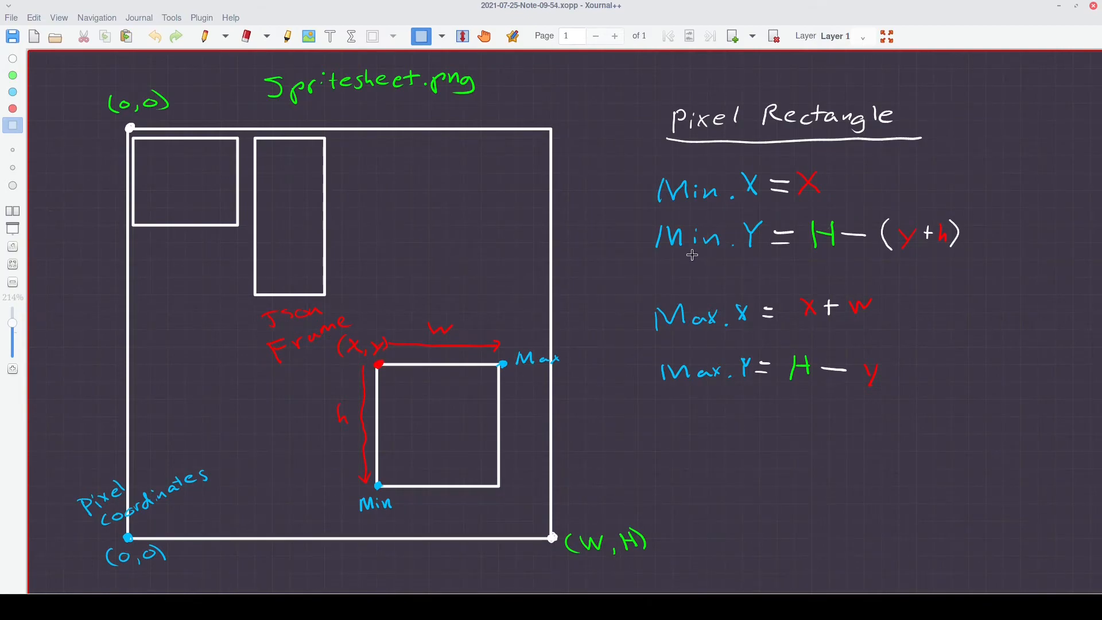
mouse_move(250, 164)
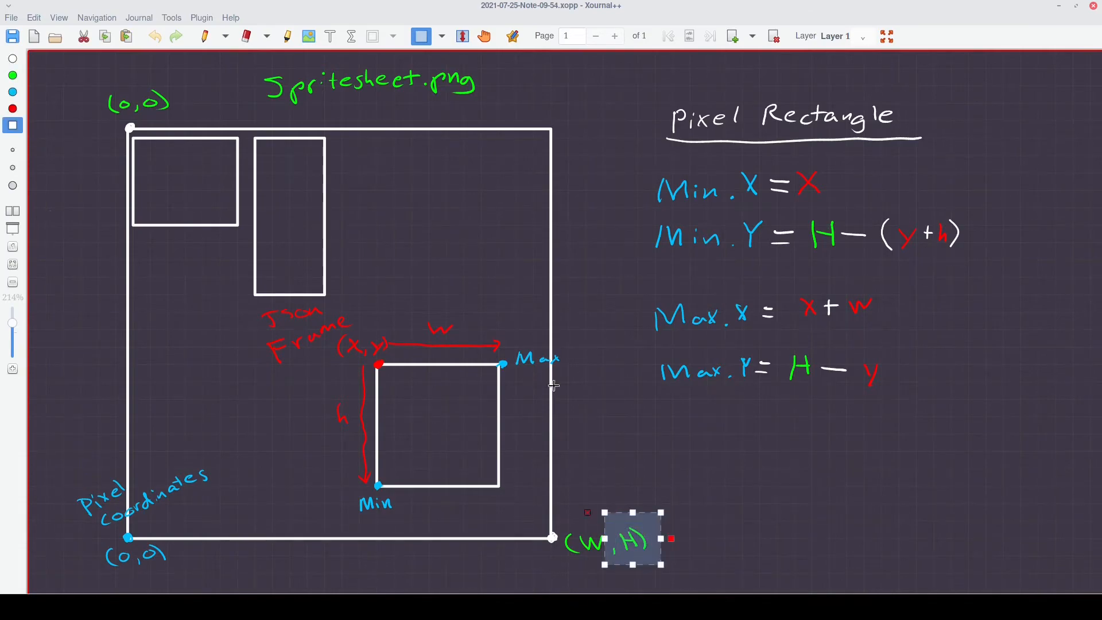
mouse_move(438, 403)
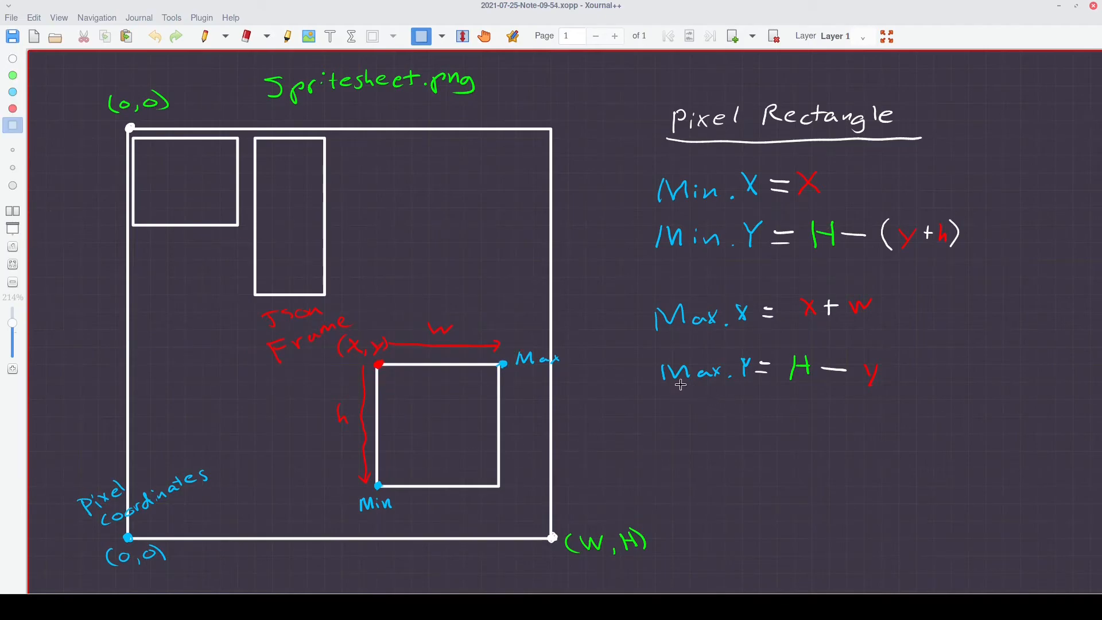
mouse_move(789, 375)
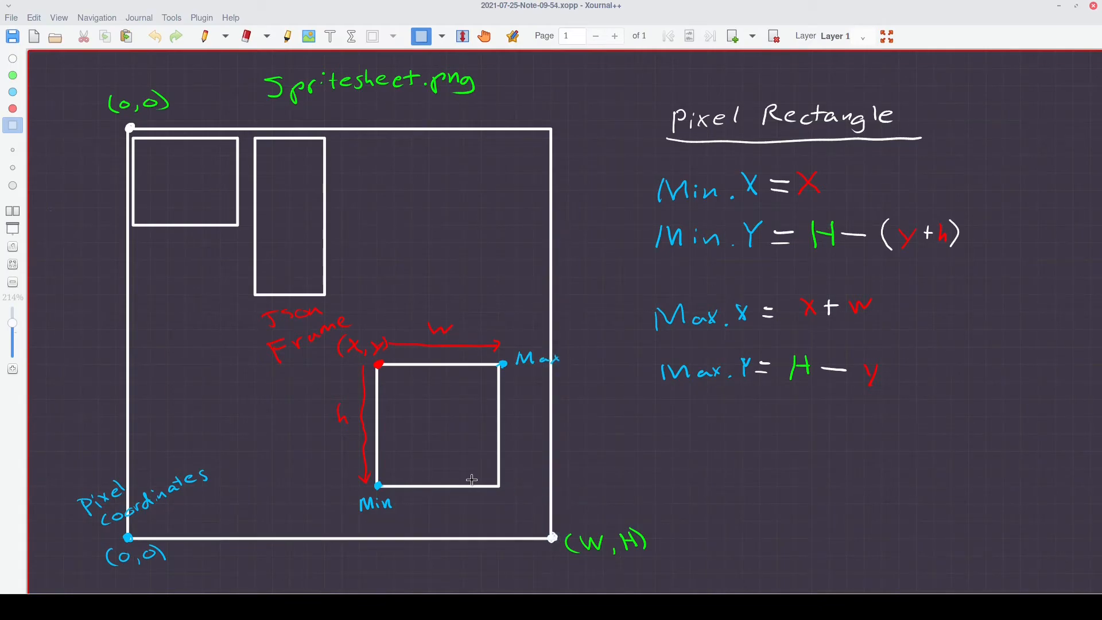
drag(537, 132, 538, 365)
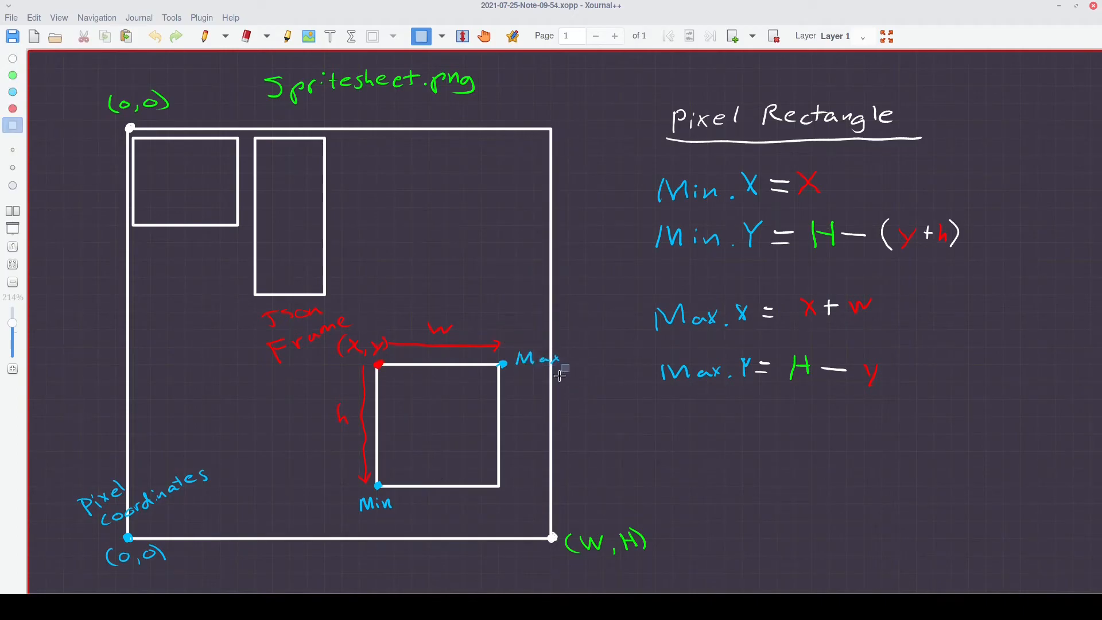
drag(562, 371, 526, 538)
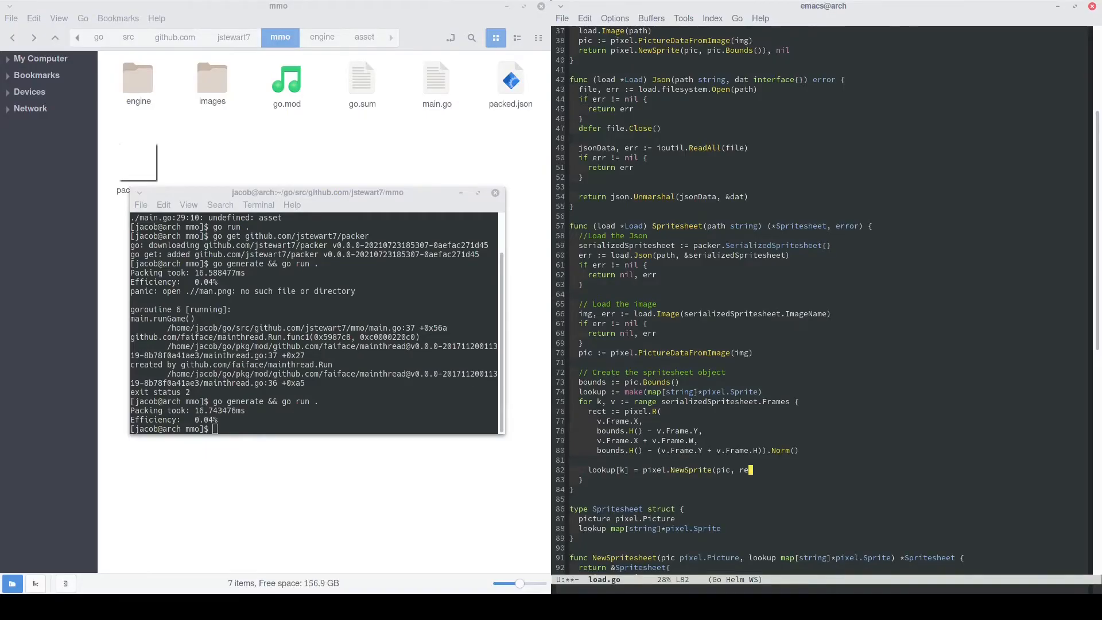
- Complete lookup[k] = pixel.NewSprite(pic, rect) in the frame loop of load.go
text(ct))
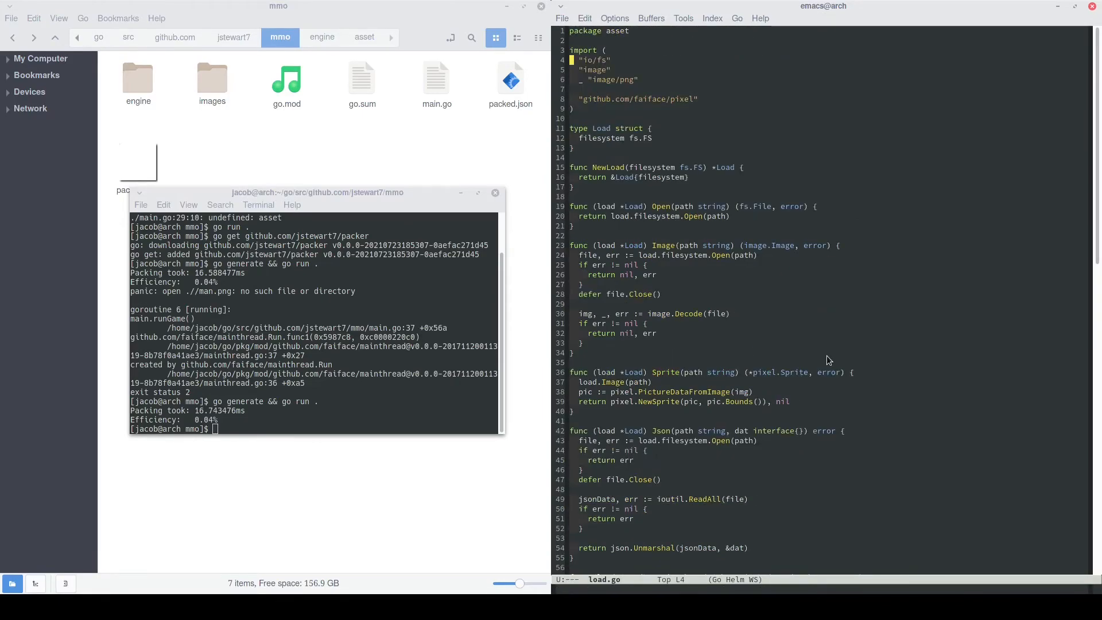
- Import "encoding/json", "io/ioutil" and "github.com/jstewart7/packer" in load.go
text("encoding/json")
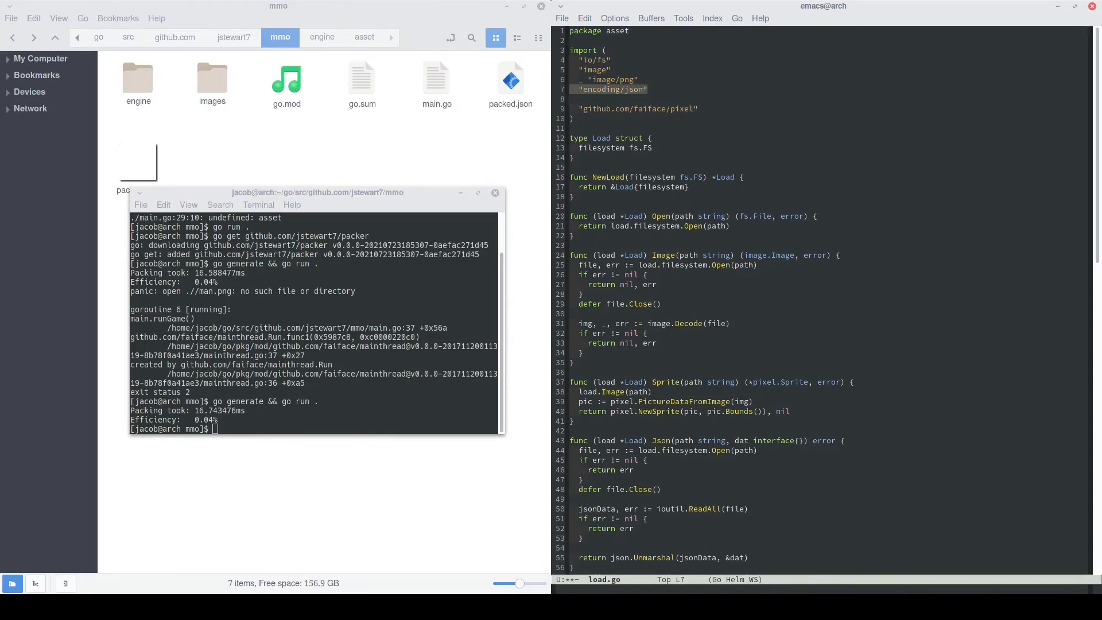
text("io/ioutil")
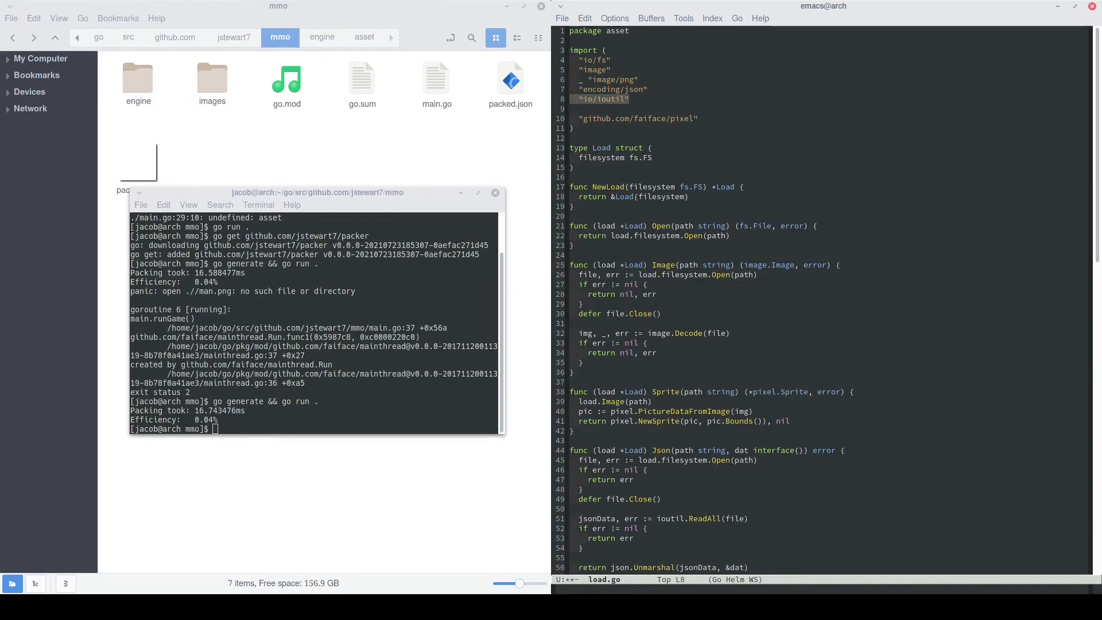
text("github.com/jstewart7/packer")
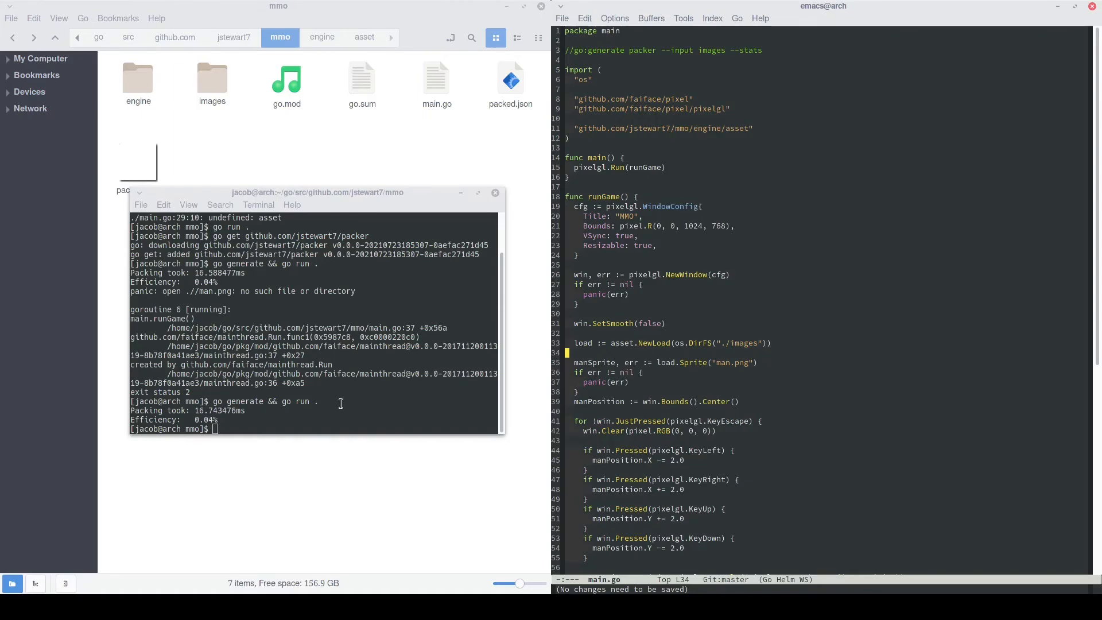
- Rebuild in the terminal, then add return img, nil to the Image function
double_click(694, 363)
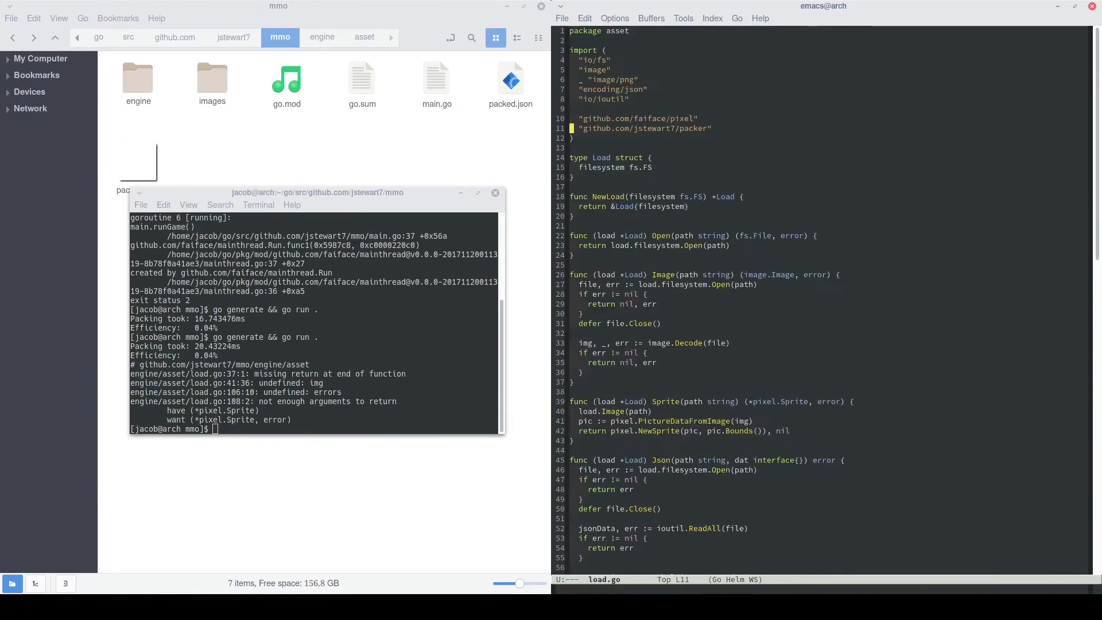
text(return img, nil)
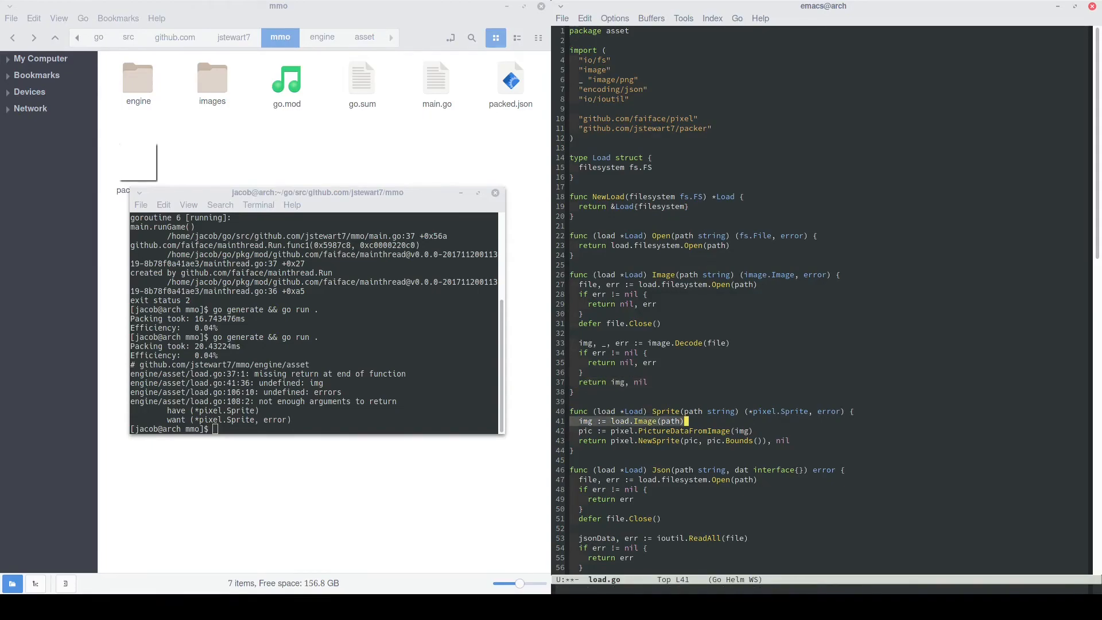
key(Down)
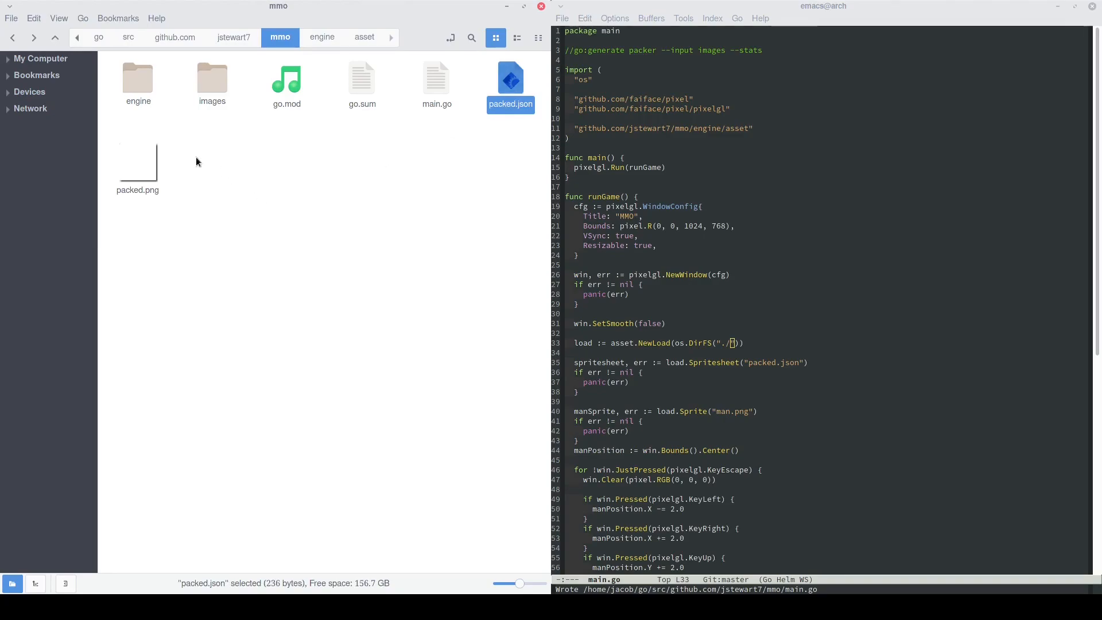
- Load packed.json via load.Spritesheet and get the man.png sprite in main.go
click(138, 162)
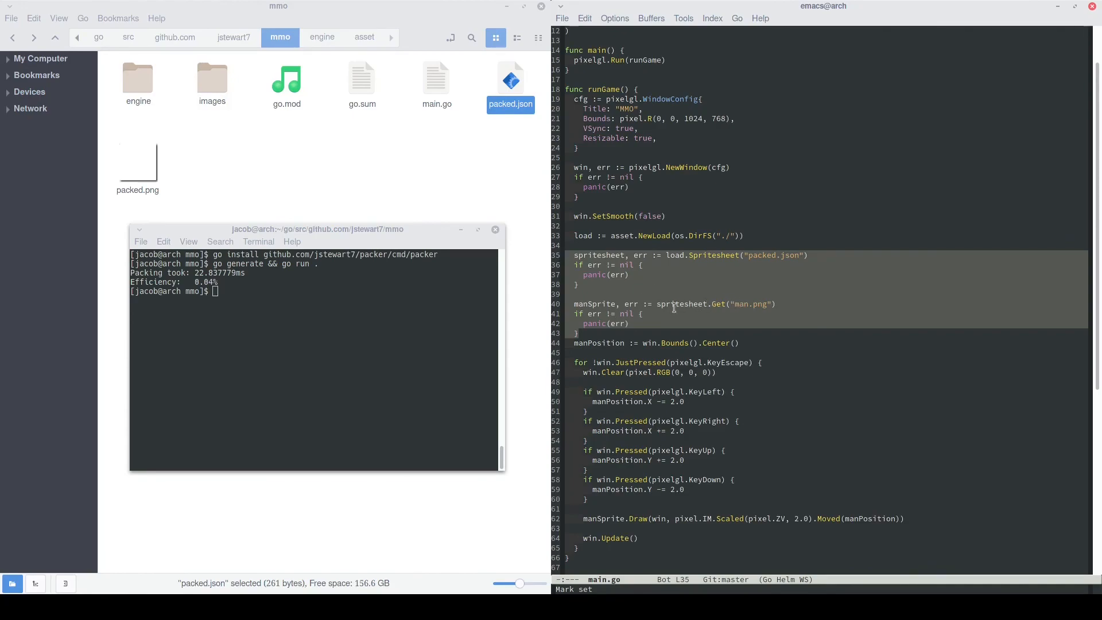
mouse_move(688, 339)
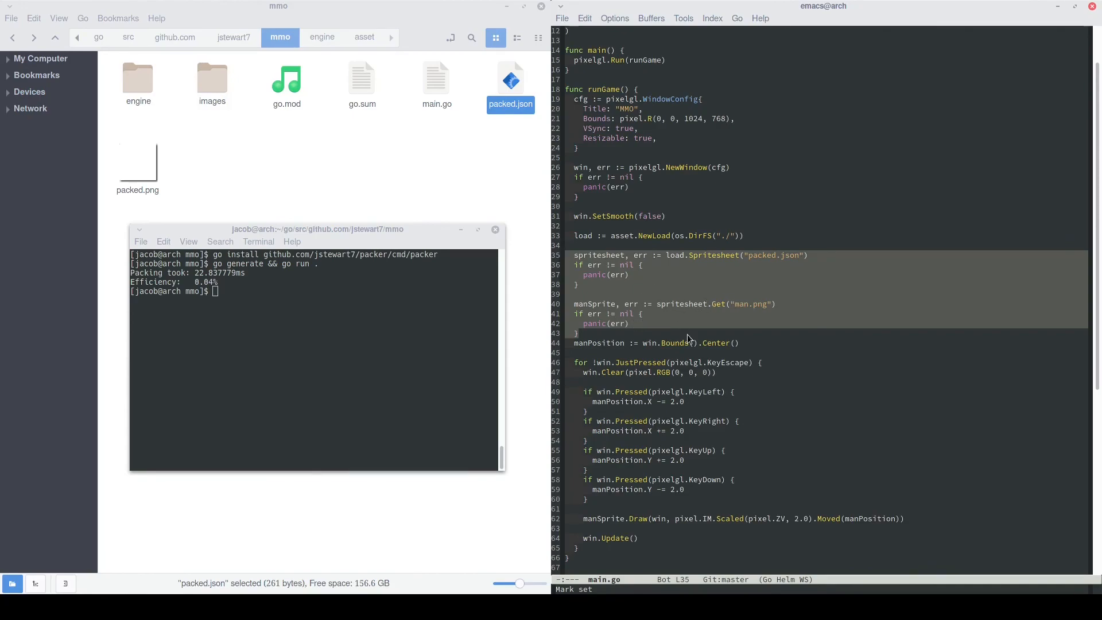